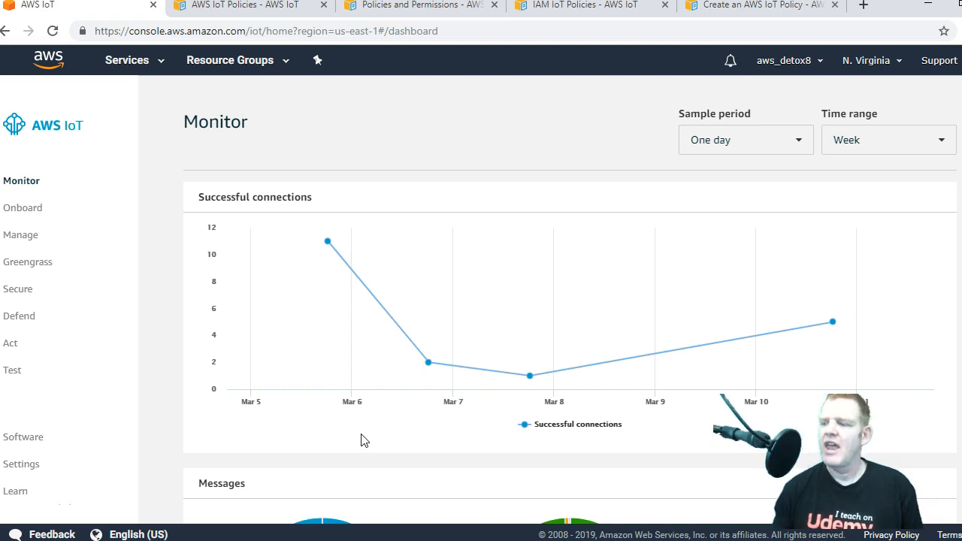
{"action": "mouse_move", "coordinate": [427, 362]}
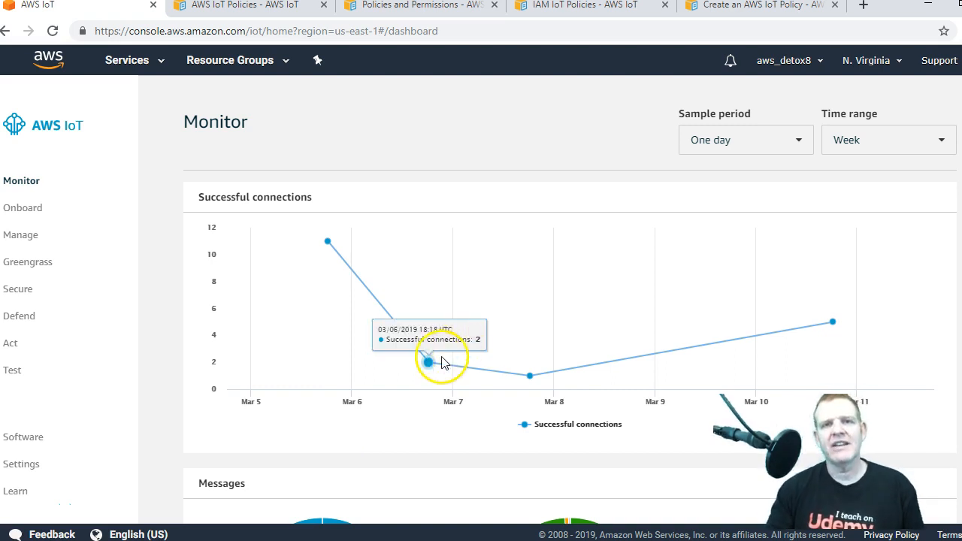
{"action": "mouse_move", "coordinate": [529, 376]}
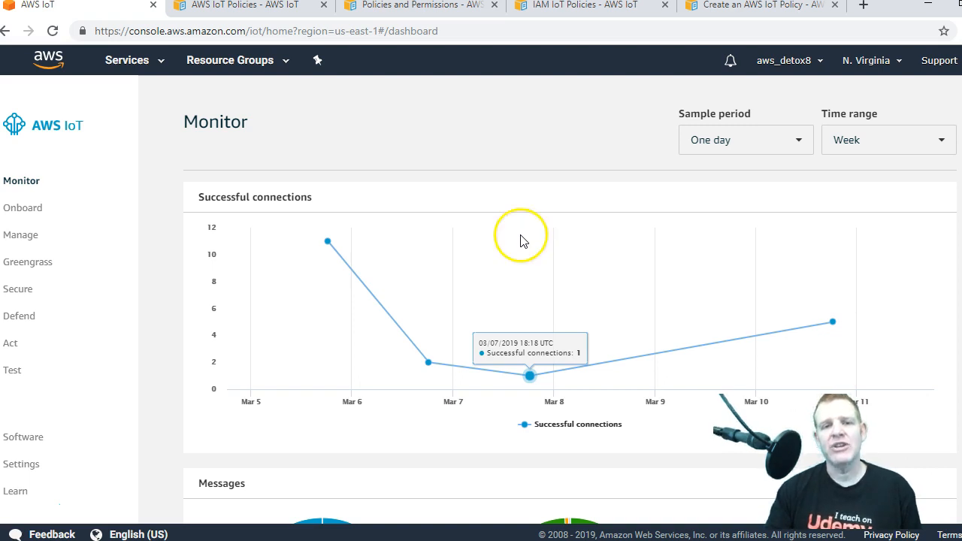
{"action": "mouse_move", "coordinate": [90, 208]}
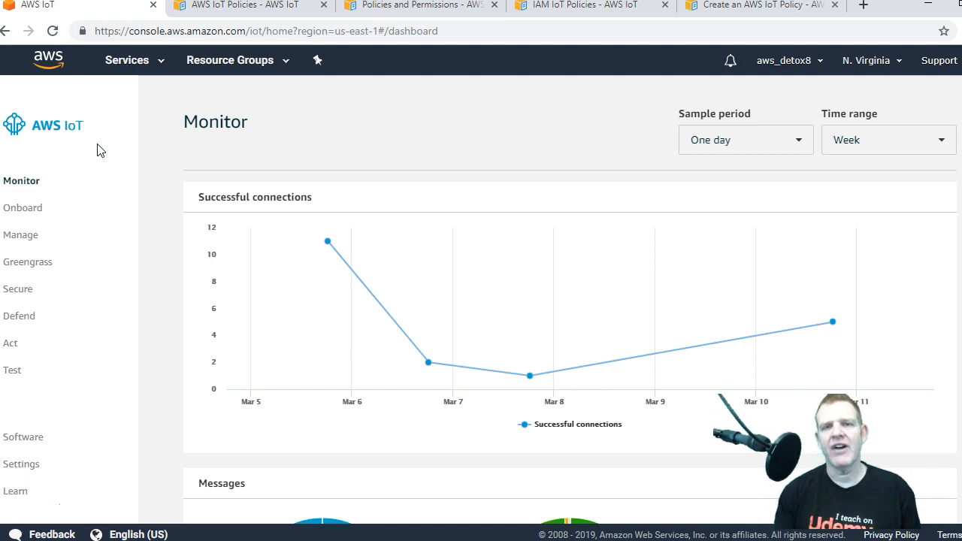
{"action": "mouse_move", "coordinate": [87, 132]}
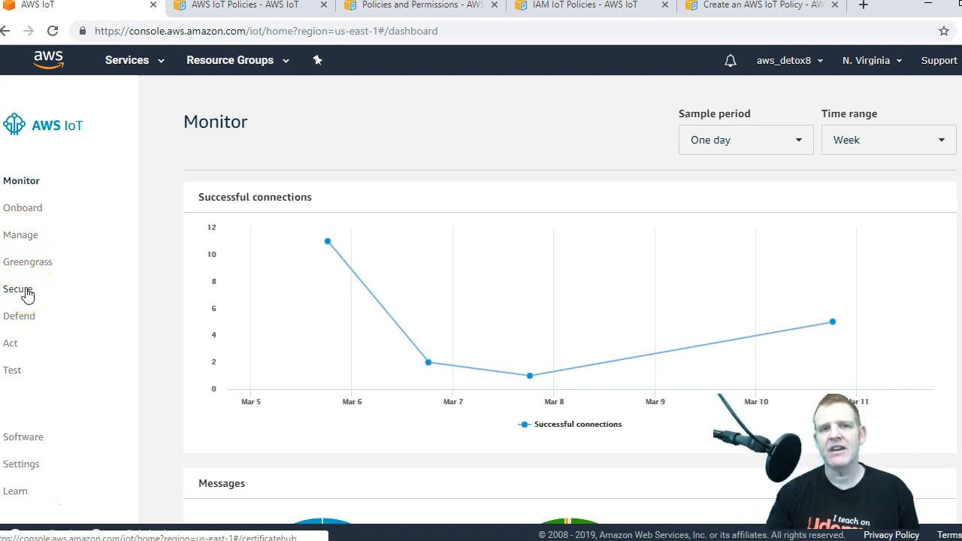
Start a new IoT policy under Secure > Policies named myIoTPol888
{"action": "left_click", "coordinate": [18, 288]}
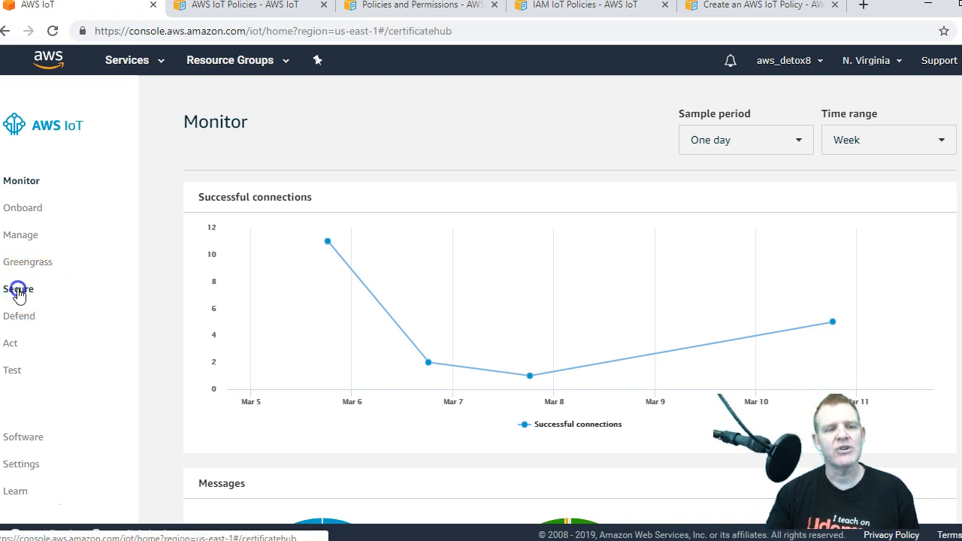
{"action": "left_click", "coordinate": [33, 328]}
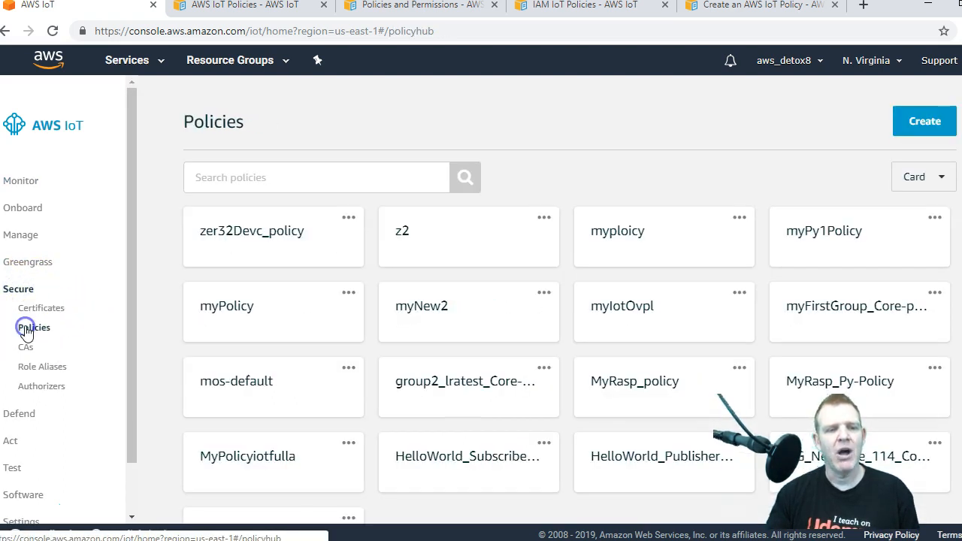
{"action": "left_click", "coordinate": [925, 120]}
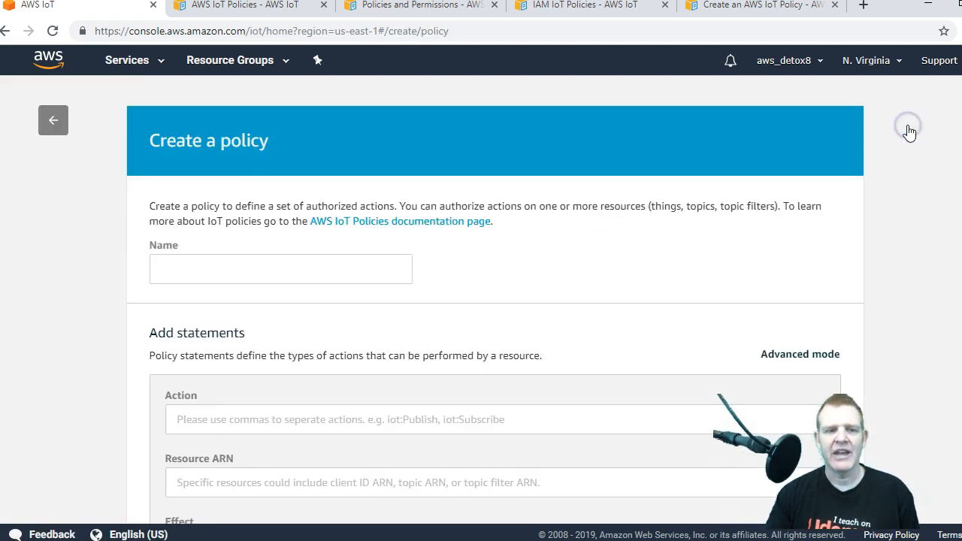
{"action": "left_click", "coordinate": [279, 267]}
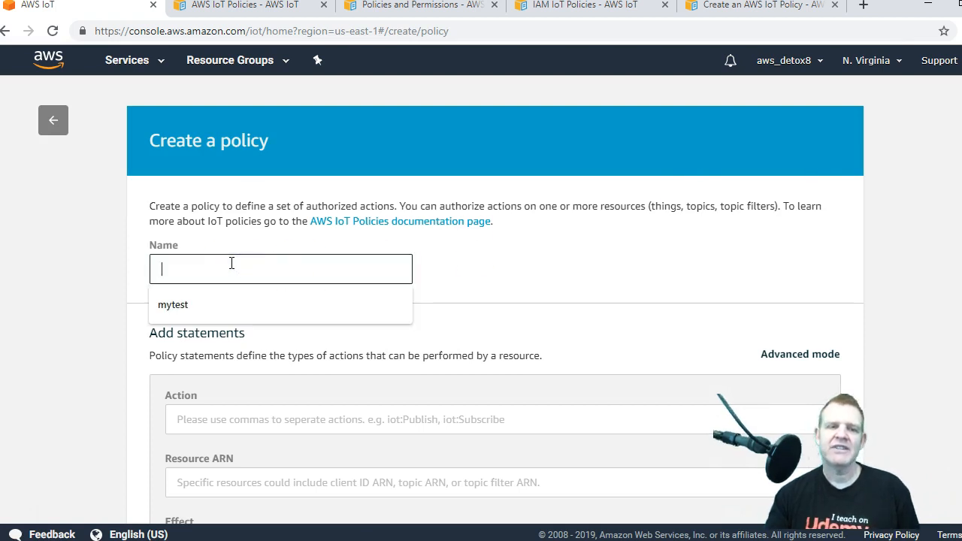
{"action": "type", "text": "m"}
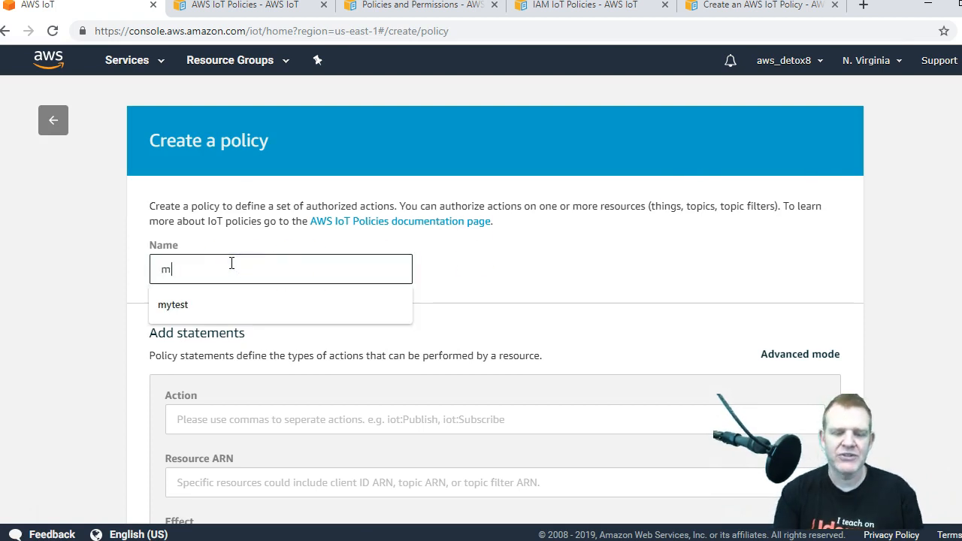
{"action": "type", "text": "yIoTPol888"}
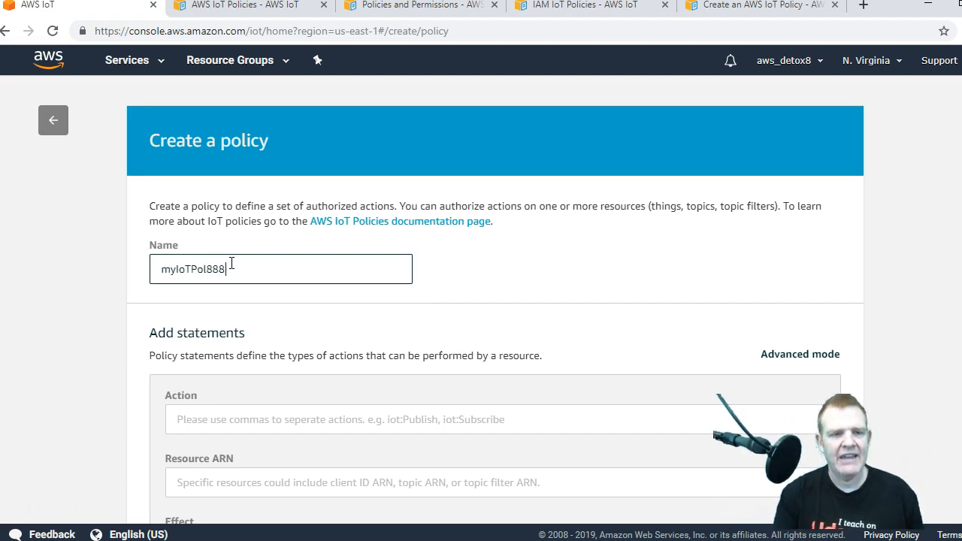
{"action": "scroll", "scroll_direction": "down", "scroll_amount": 3}
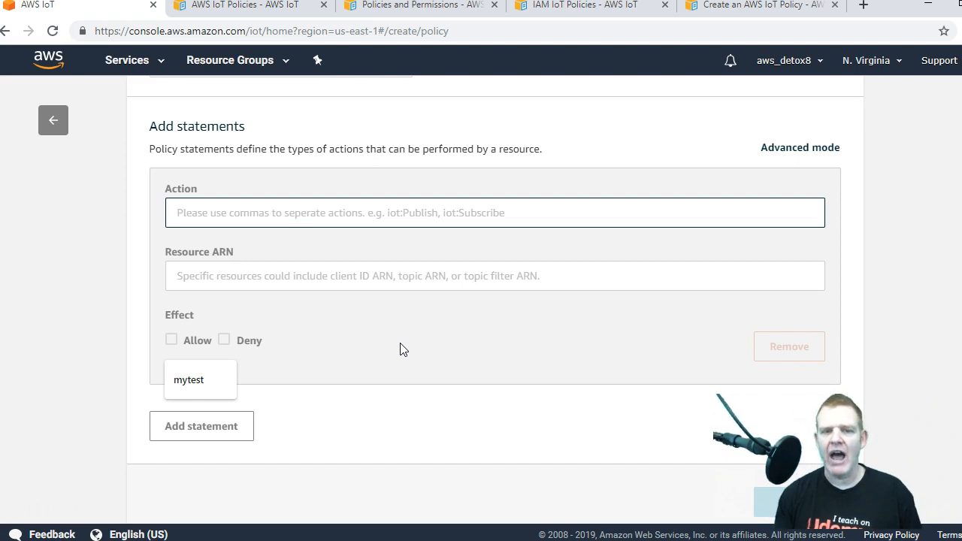
Allow action iot:* on resource * and create the policy
{"action": "type", "text": "iot:"}
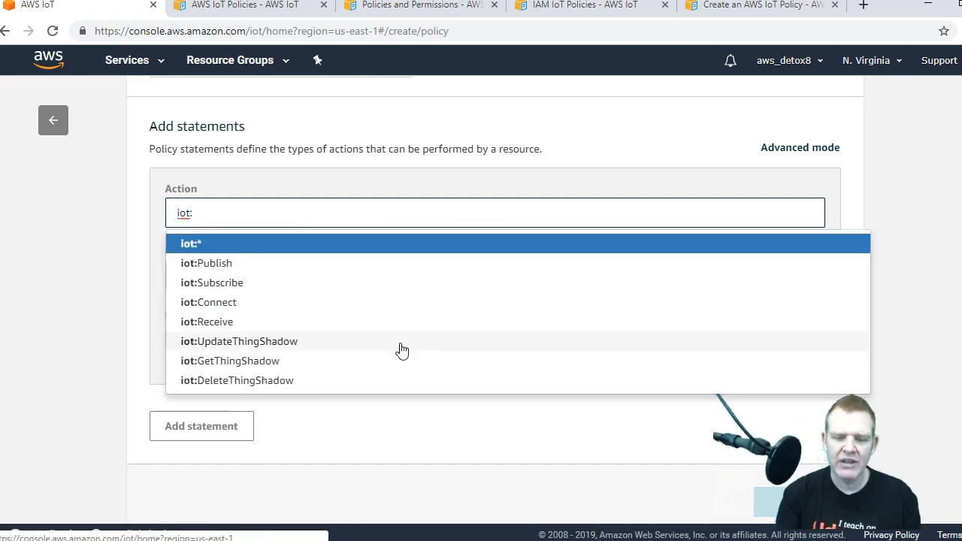
{"action": "left_click", "coordinate": [191, 244]}
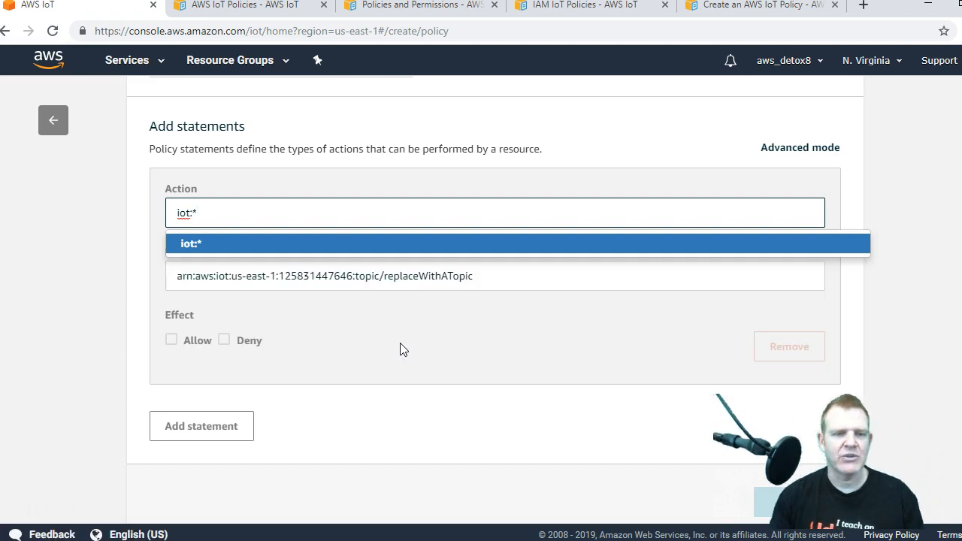
{"action": "mouse_move", "coordinate": [268, 252]}
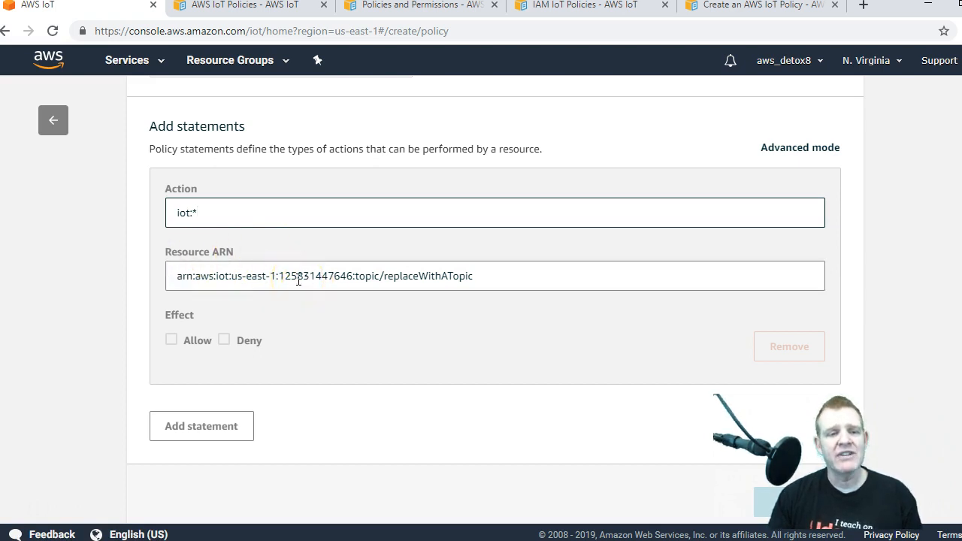
{"action": "triple_click", "coordinate": [323, 277]}
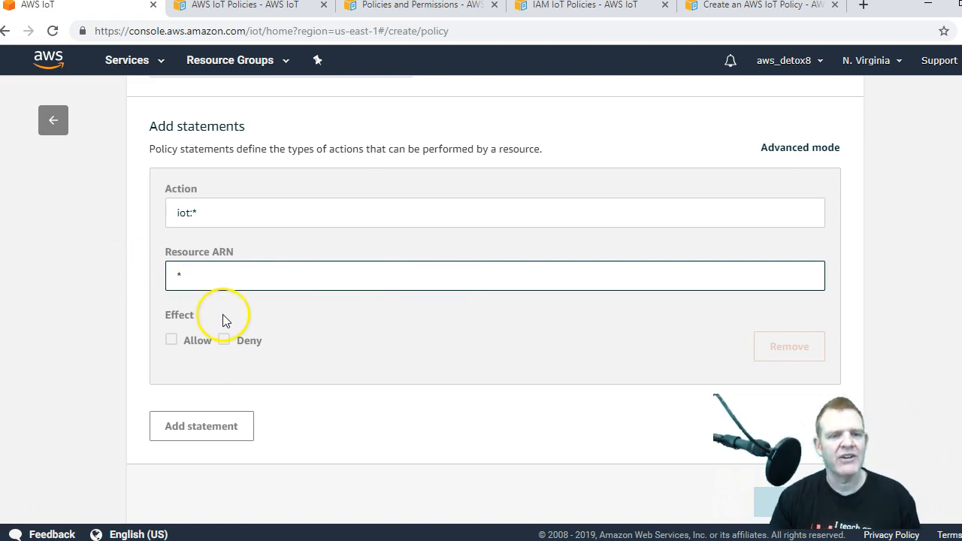
{"action": "left_click", "coordinate": [172, 322]}
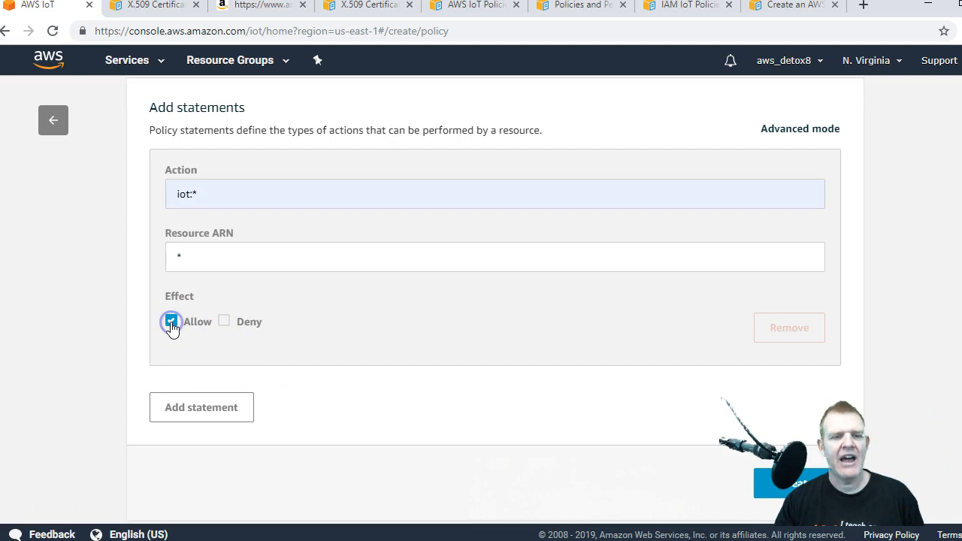
{"action": "left_click", "coordinate": [171, 322]}
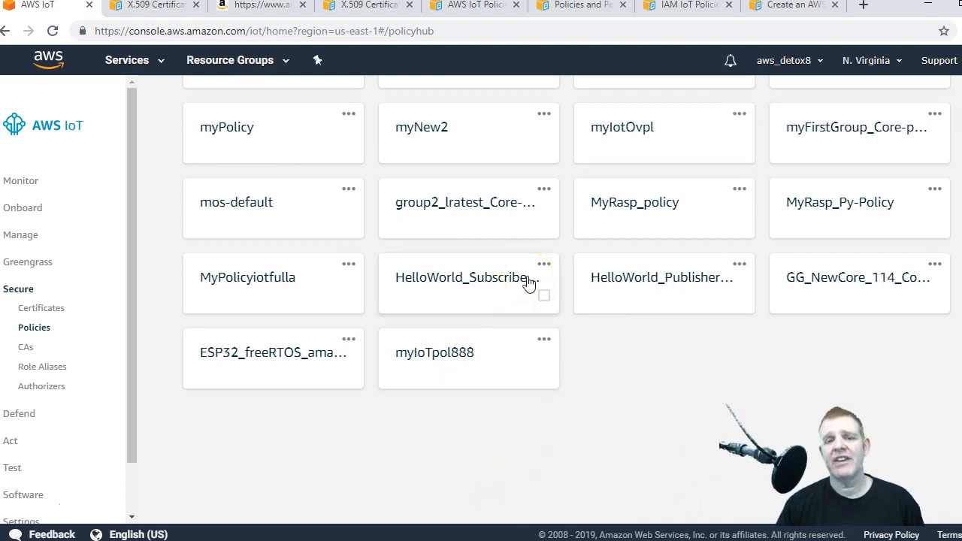
{"action": "mouse_move", "coordinate": [434, 361]}
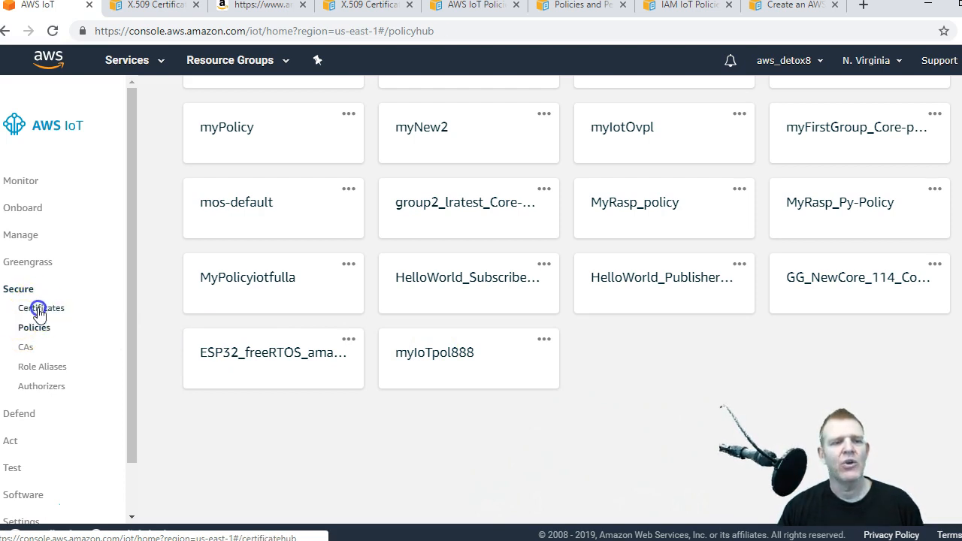
Begin creating a new certificate from Secure > Certificates
{"action": "left_click", "coordinate": [42, 308]}
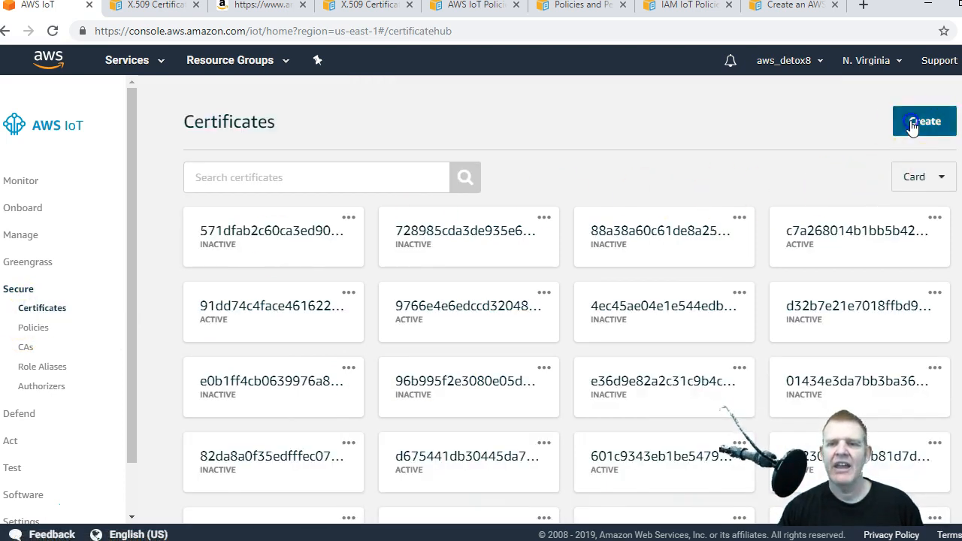
{"action": "left_click", "coordinate": [924, 121]}
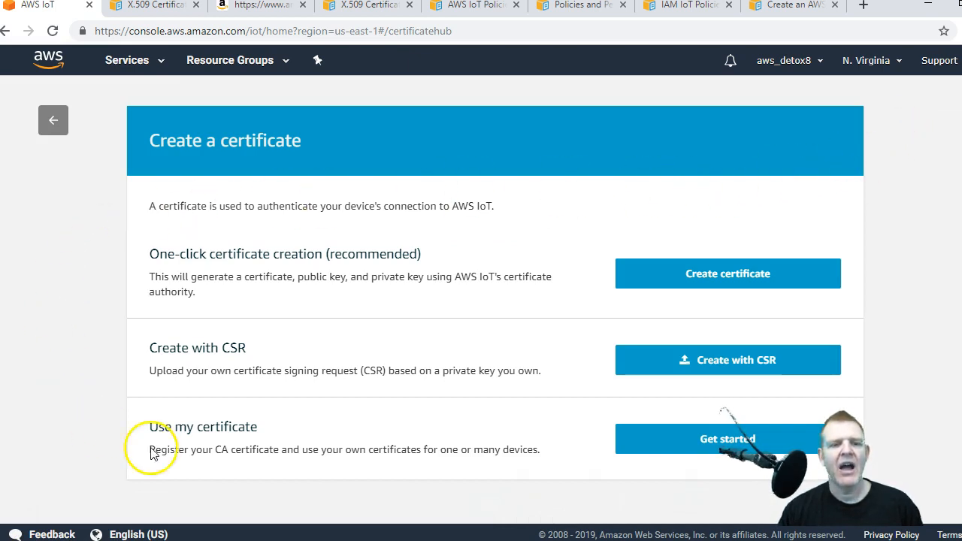
{"action": "mouse_move", "coordinate": [255, 271]}
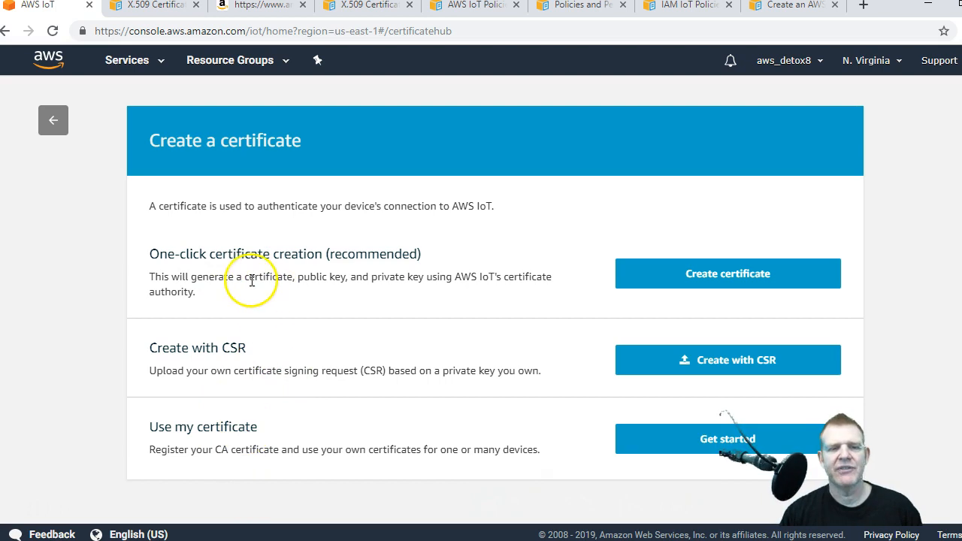
{"action": "mouse_move", "coordinate": [209, 274]}
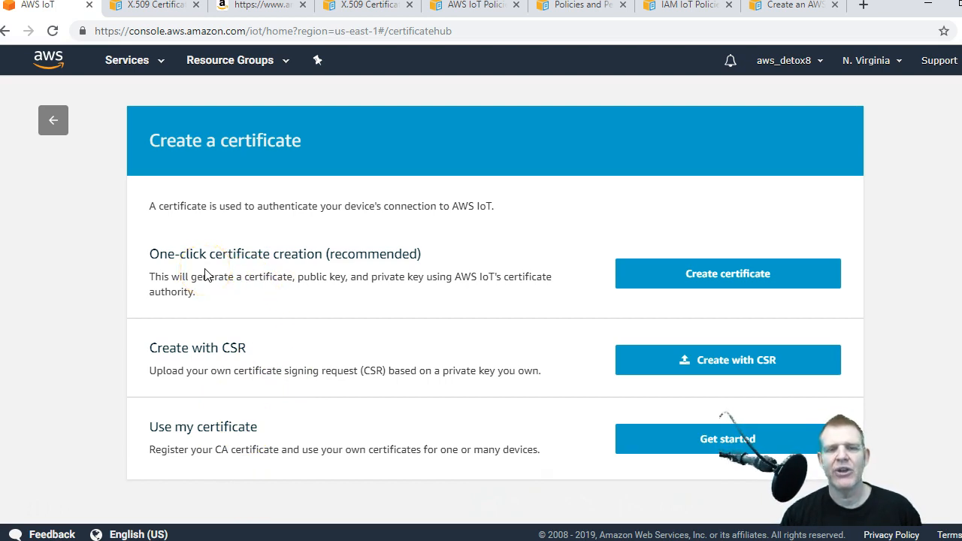
Create a certificate and key pair with one-click certificate creation
{"action": "left_click", "coordinate": [728, 274]}
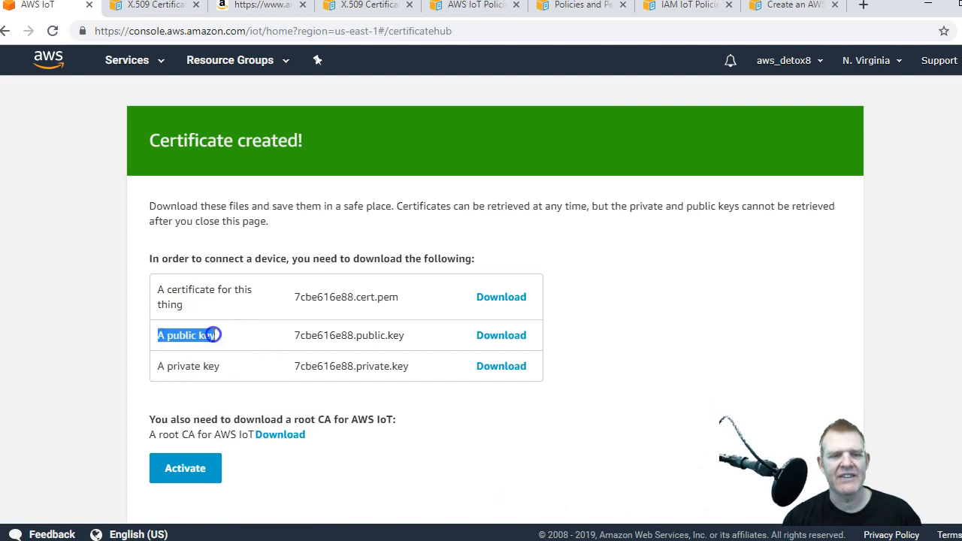
{"action": "mouse_move", "coordinate": [213, 289]}
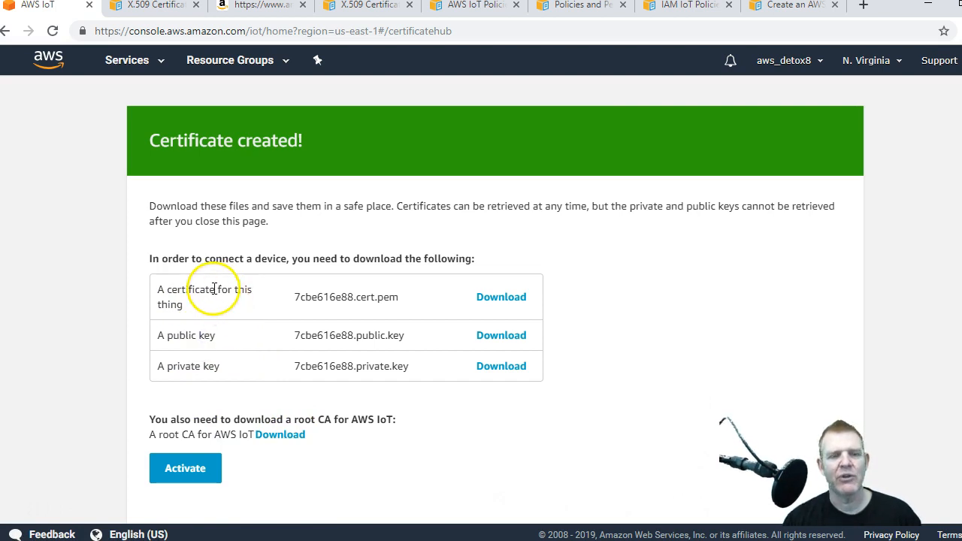
{"action": "mouse_move", "coordinate": [214, 369]}
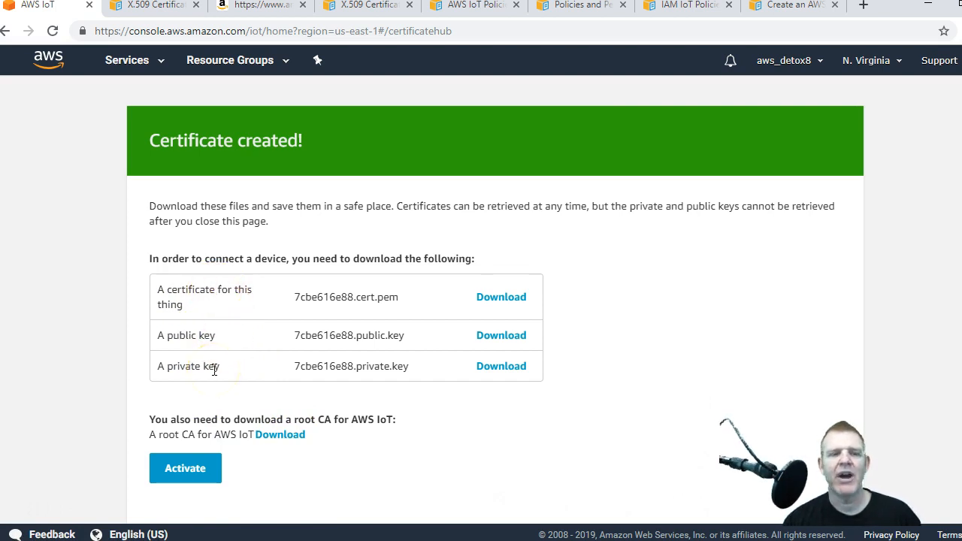
{"action": "mouse_move", "coordinate": [234, 433]}
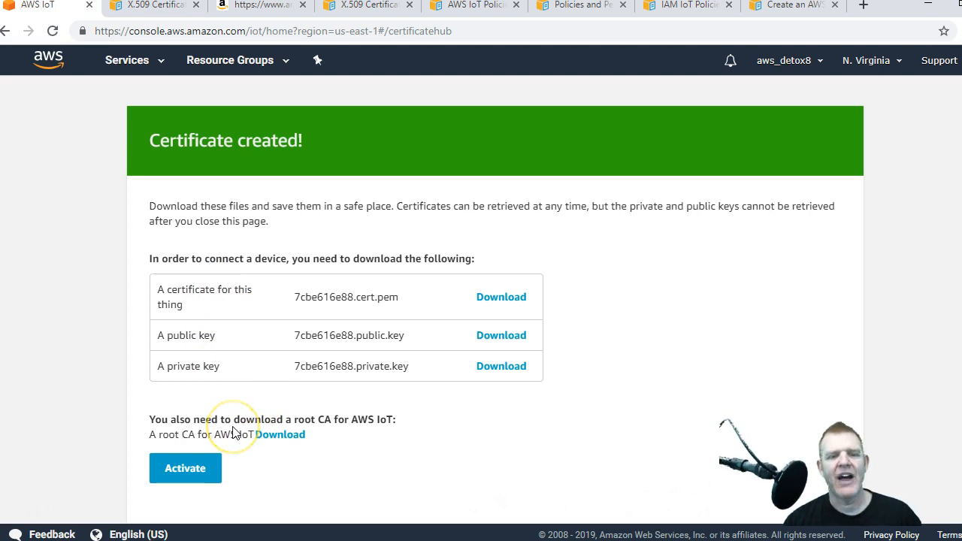
{"action": "mouse_move", "coordinate": [225, 433]}
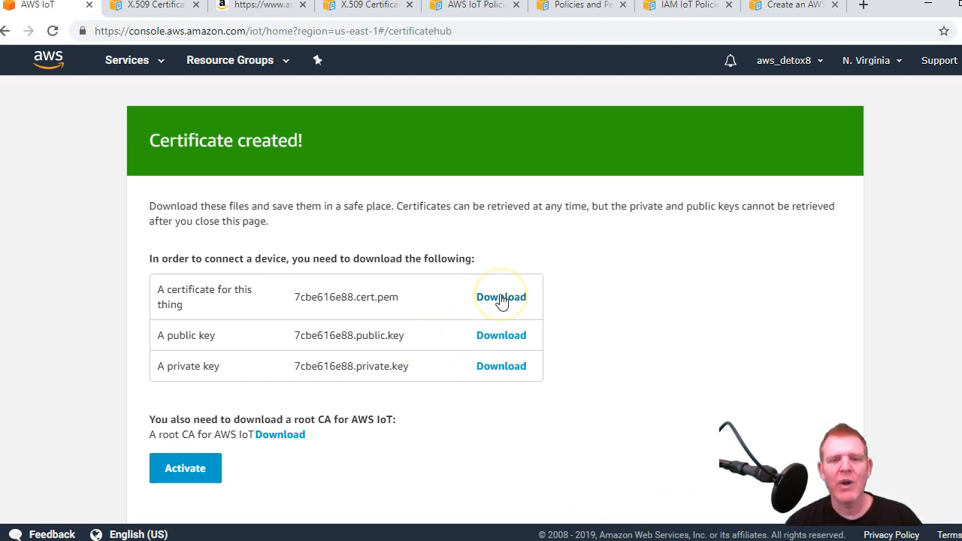
Download the thing's certificate file and its private key file
{"action": "left_click", "coordinate": [501, 298]}
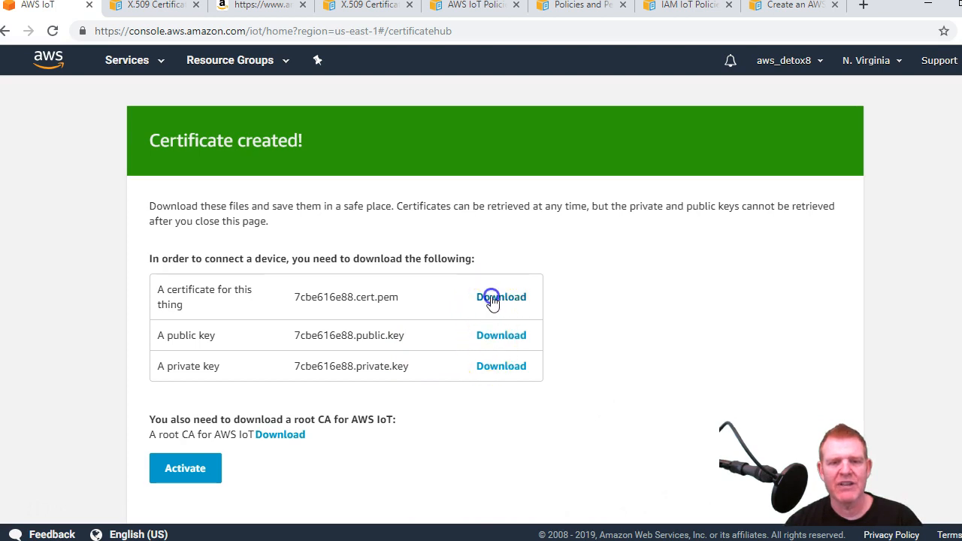
{"action": "left_click", "coordinate": [502, 297]}
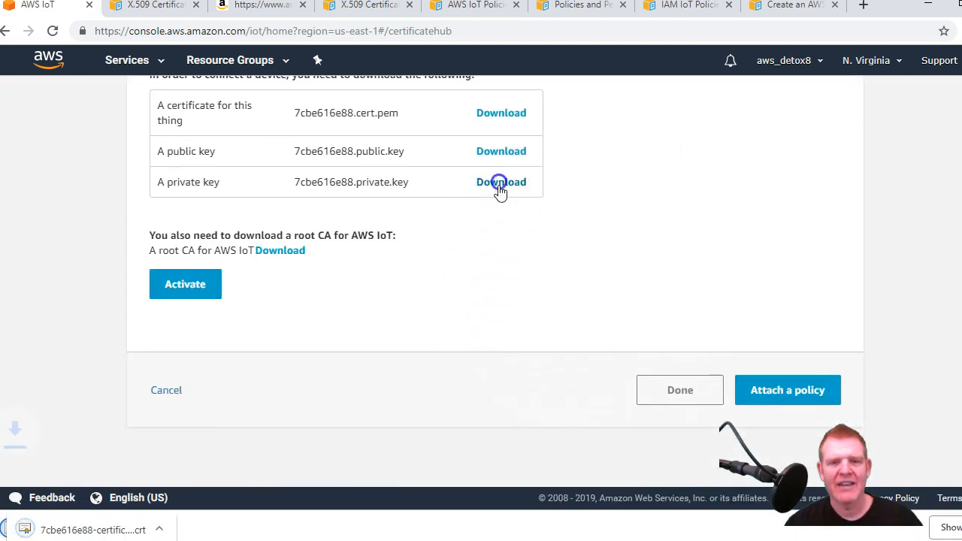
{"action": "left_click", "coordinate": [503, 182]}
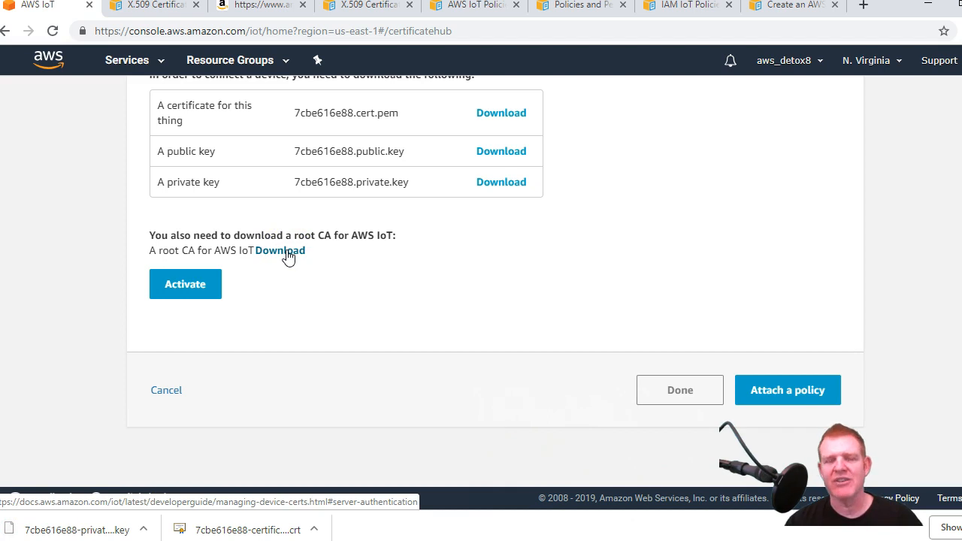
Follow the root CA download link and view the Amazon Root CA 1 certificate text
{"action": "left_click", "coordinate": [279, 250]}
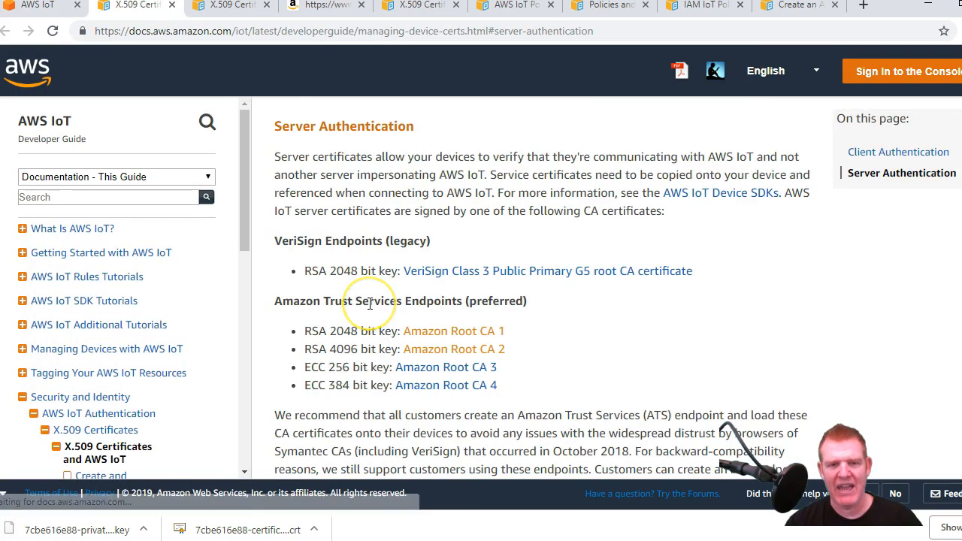
{"action": "scroll", "scroll_direction": "down", "scroll_amount": 3}
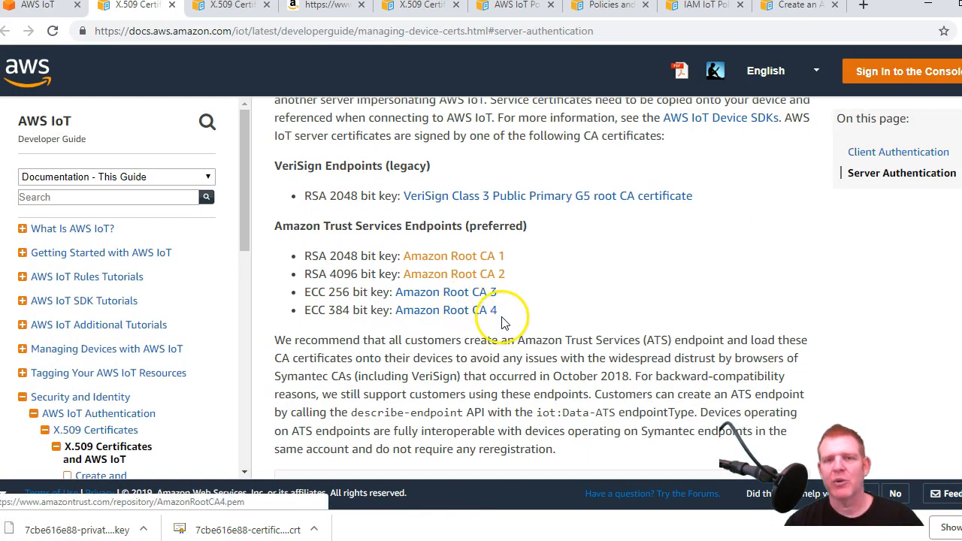
{"action": "scroll", "scroll_direction": "down", "scroll_amount": 3}
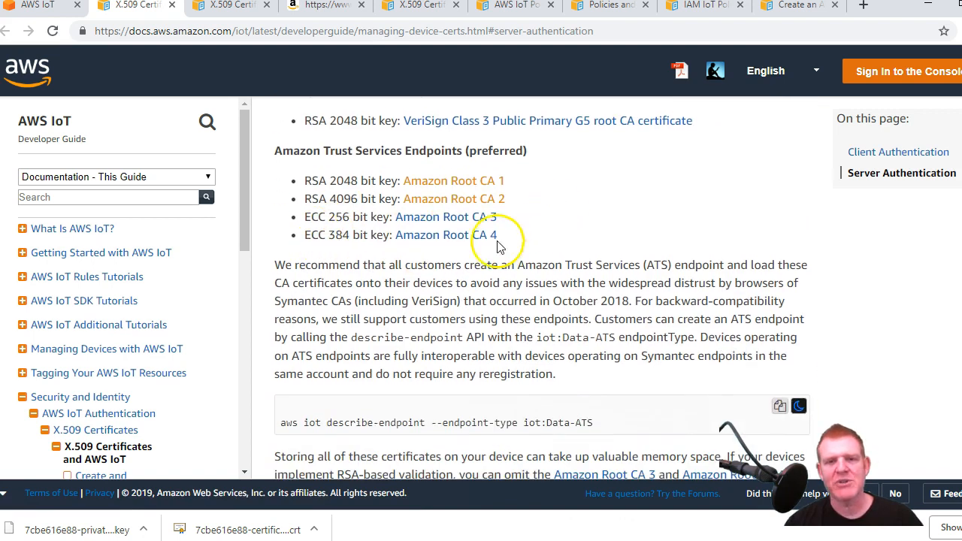
{"action": "scroll", "scroll_direction": "up", "scroll_amount": 3}
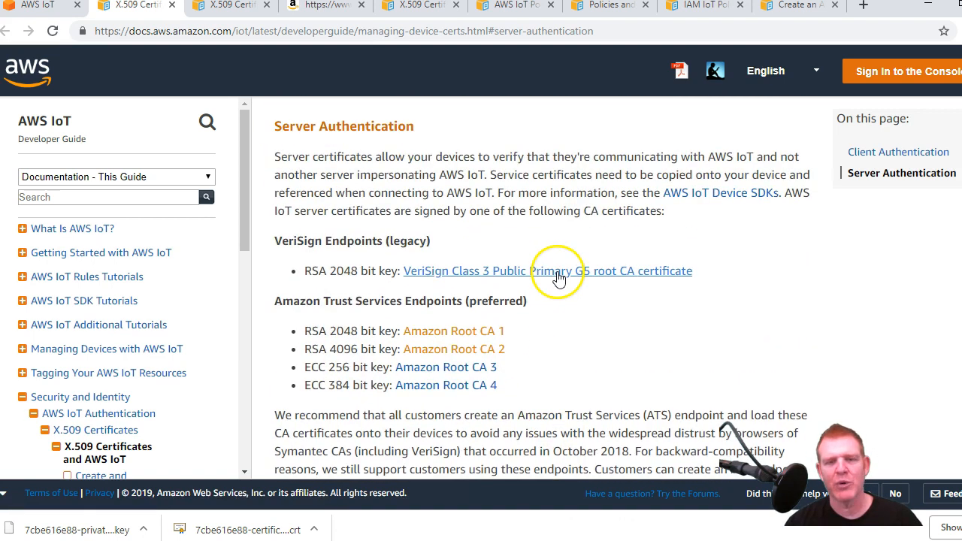
{"action": "scroll", "scroll_direction": "down", "scroll_amount": 3}
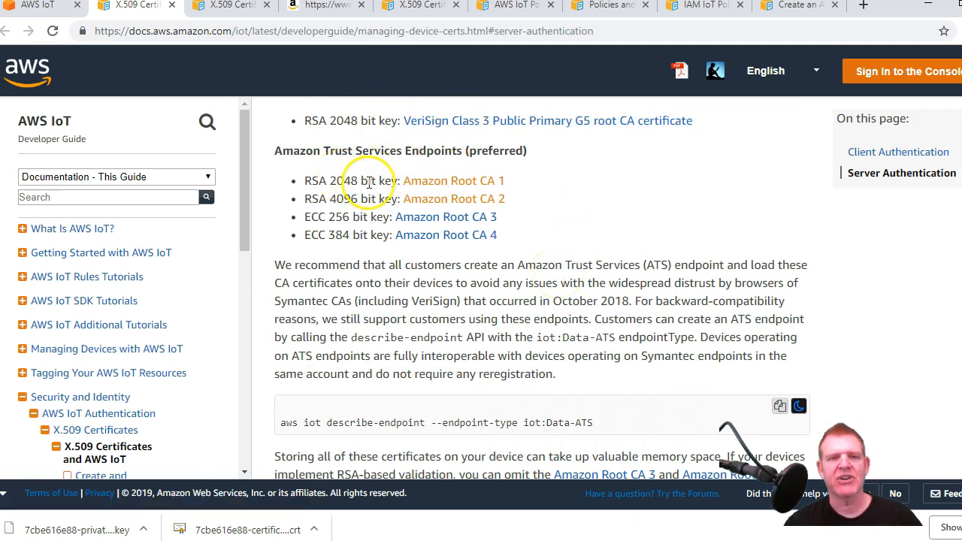
{"action": "left_click", "coordinate": [454, 180]}
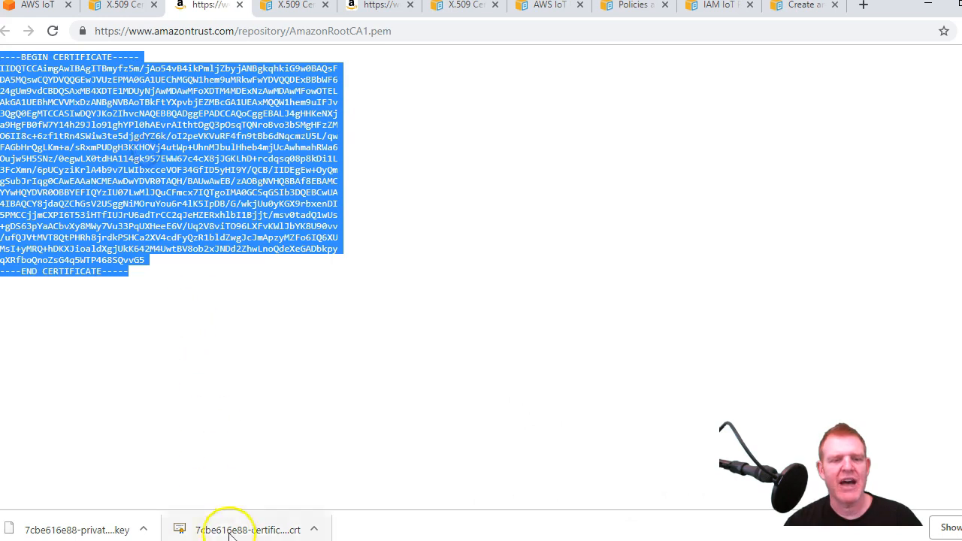
Paste the copied Amazon Root CA 1 PEM text into a new Notepad note
{"action": "right_click", "coordinate": [265, 167]}
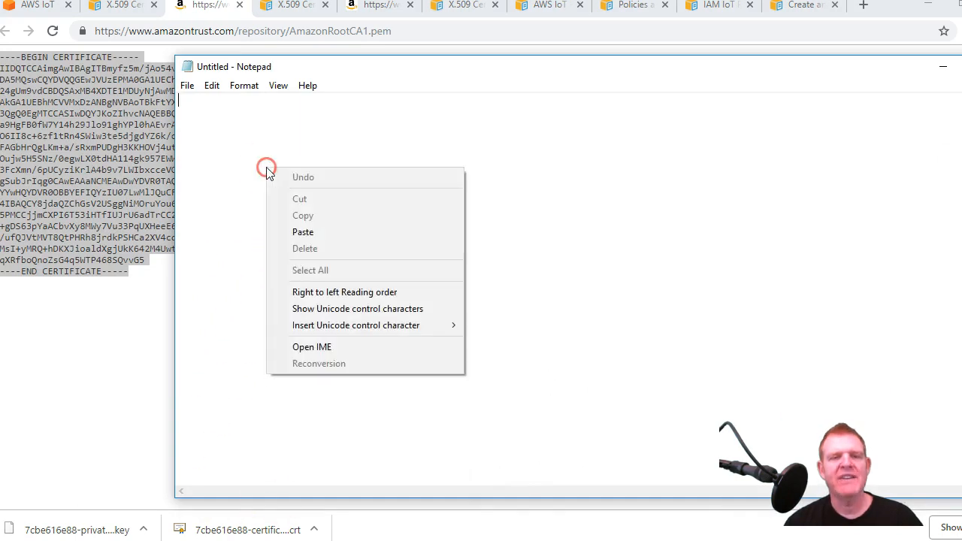
{"action": "left_click", "coordinate": [304, 232]}
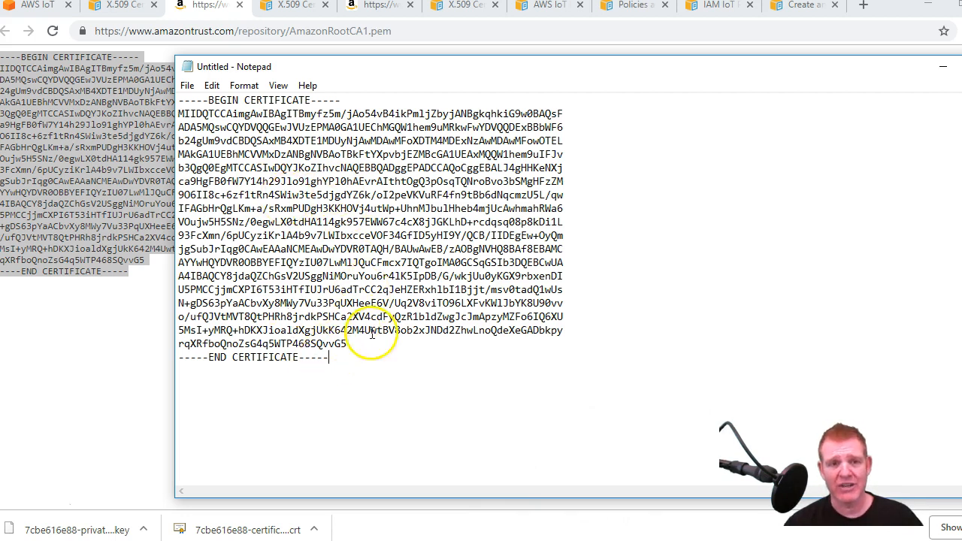
{"action": "mouse_move", "coordinate": [193, 95]}
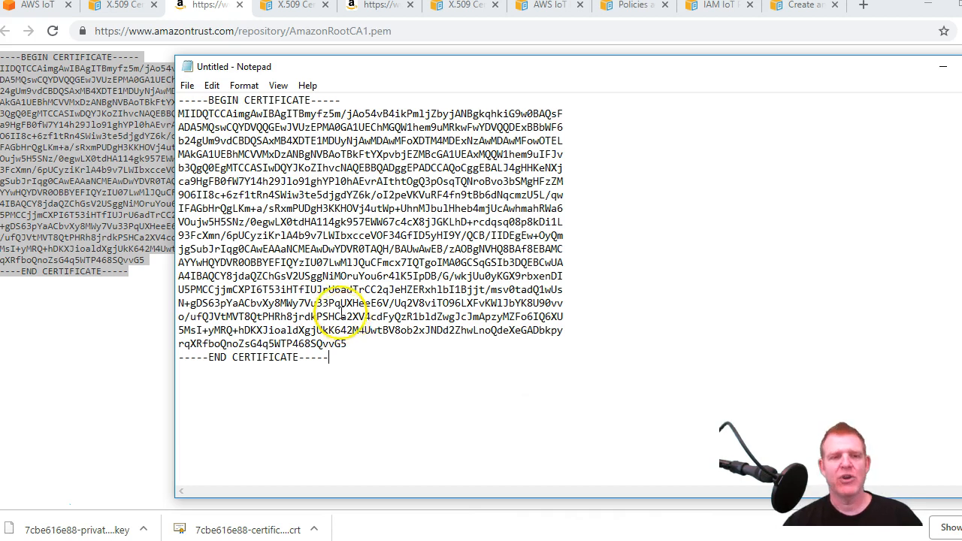
{"action": "left_click", "coordinate": [187, 84]}
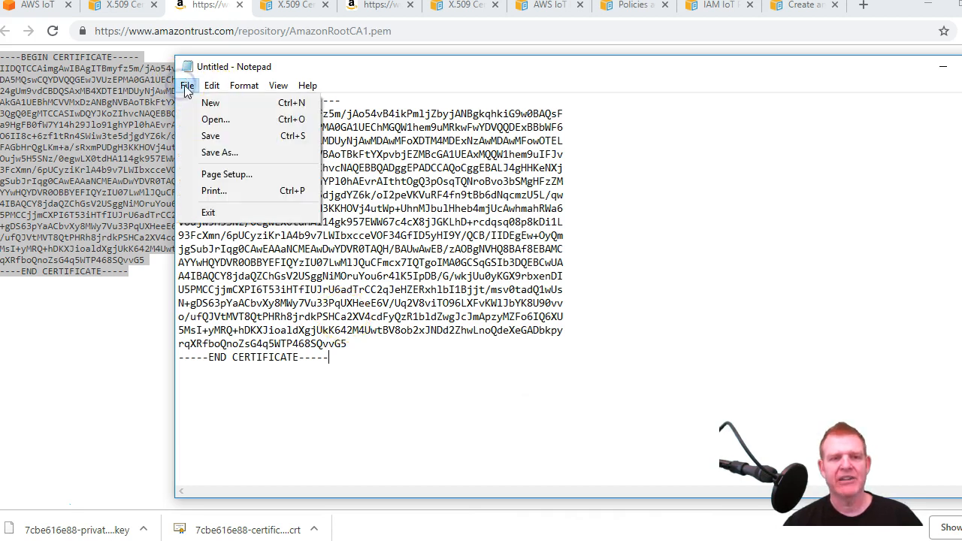
Save the root CA note as x590.pem in Documents with type All Files
{"action": "left_click", "coordinate": [220, 153]}
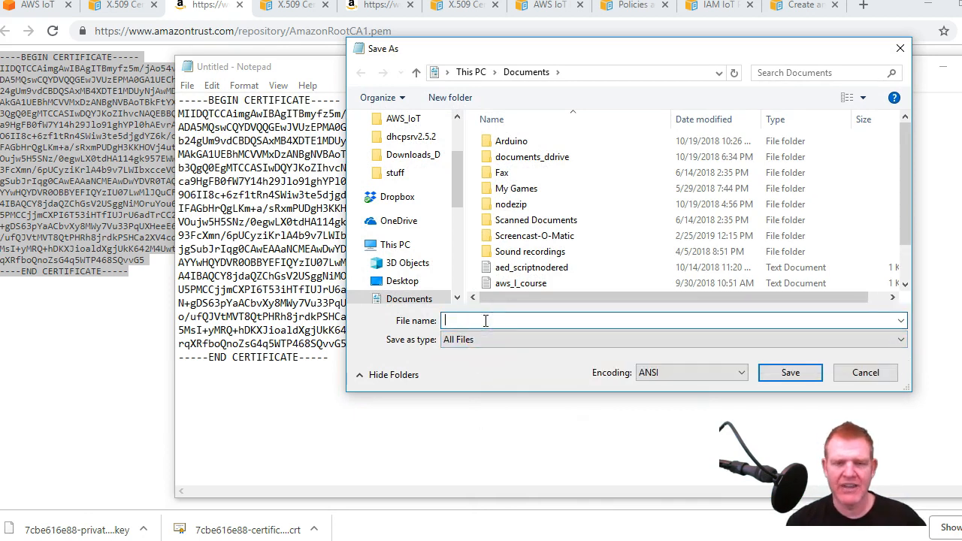
{"action": "type", "text": "\""}
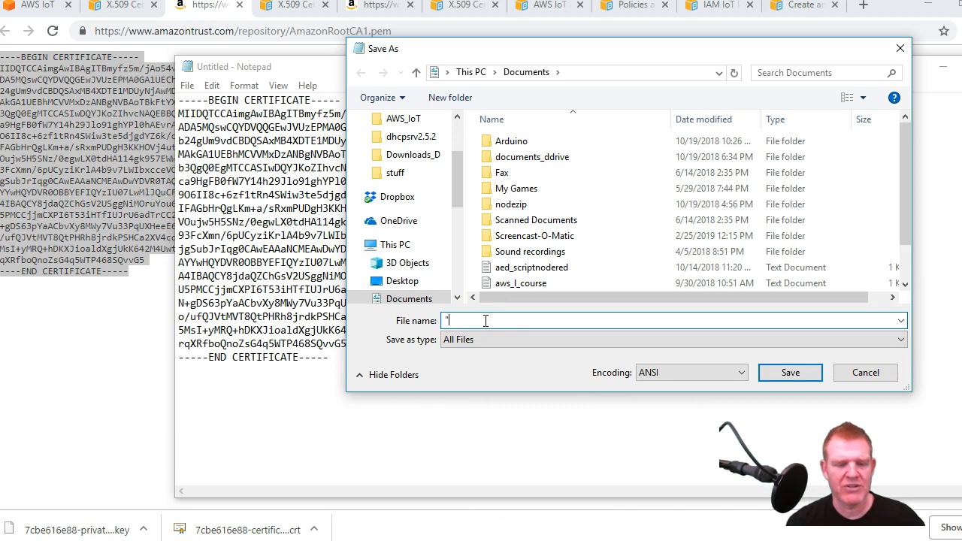
{"action": "type", "text": "x590."}
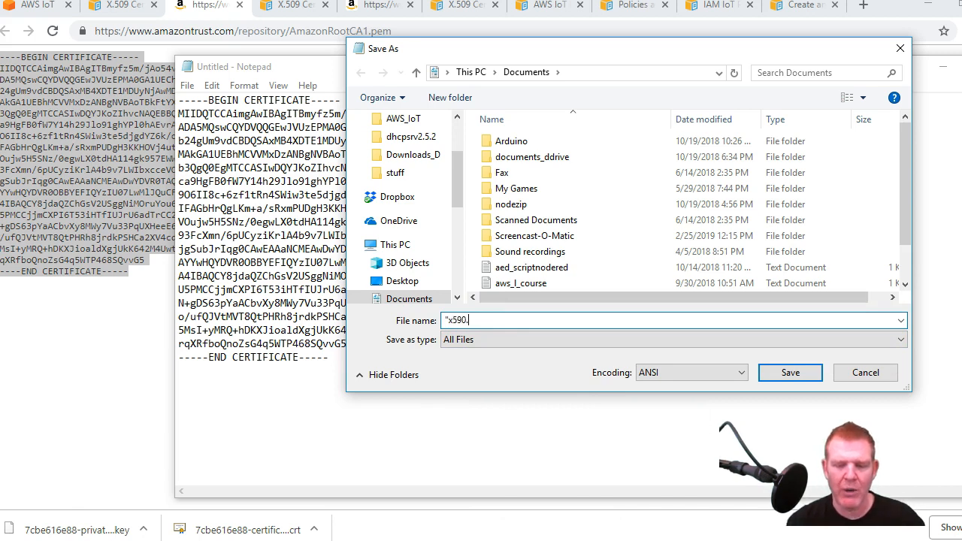
{"action": "type", "text": "pem"}
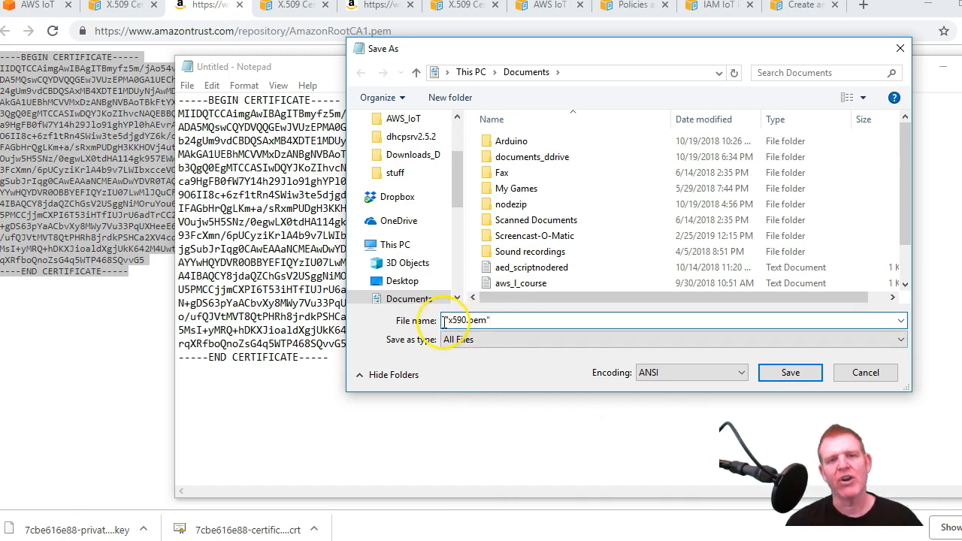
{"action": "left_click", "coordinate": [526, 339]}
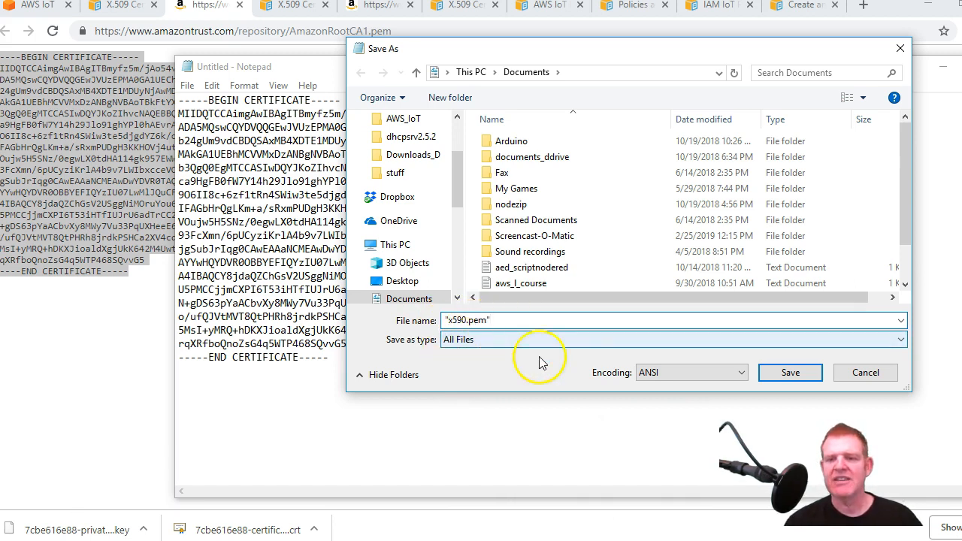
{"action": "left_click", "coordinate": [791, 373]}
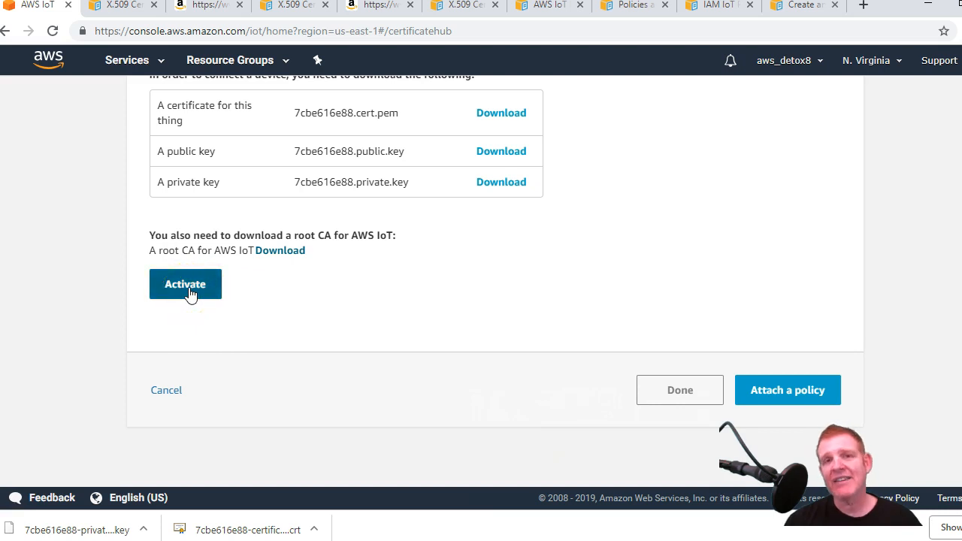
Activate the newly created certificate and confirm the activation
{"action": "left_click", "coordinate": [185, 284]}
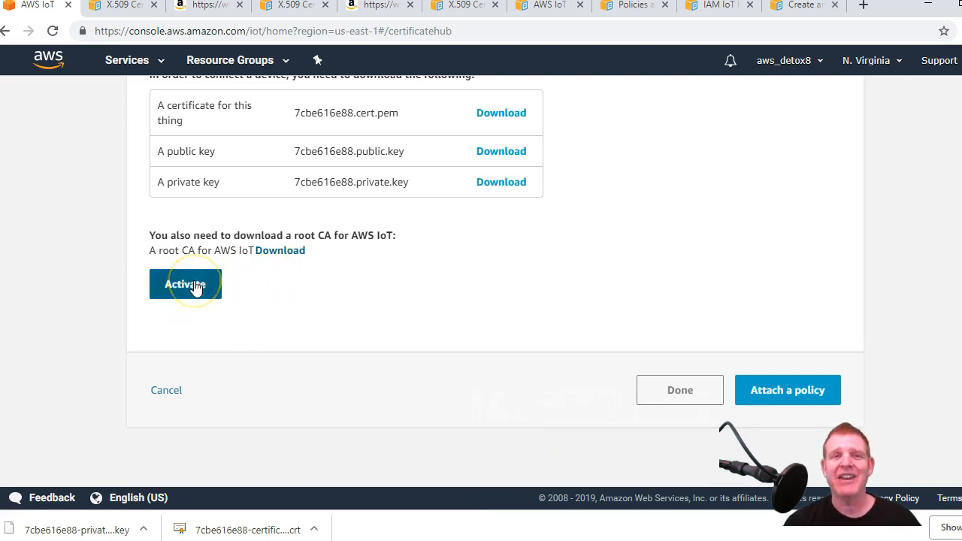
{"action": "left_click", "coordinate": [187, 284]}
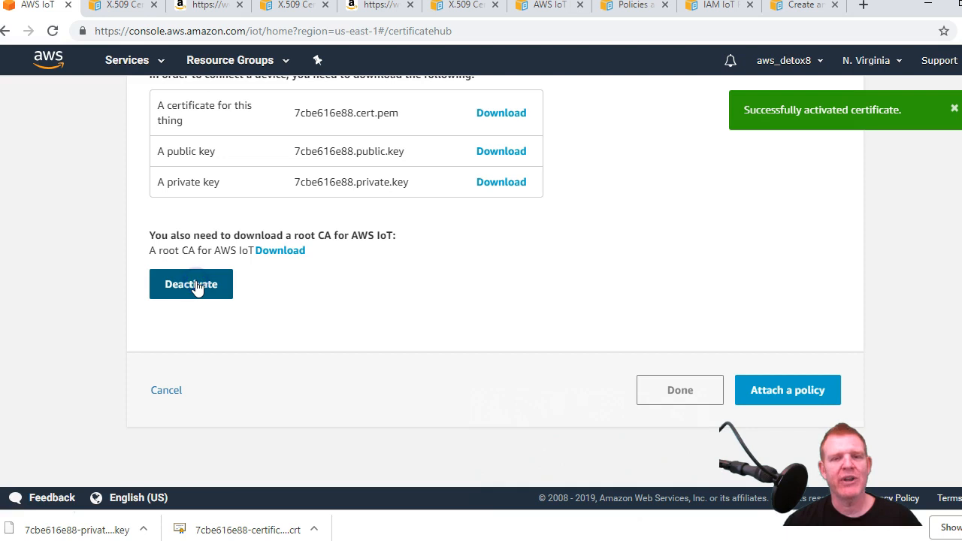
{"action": "mouse_move", "coordinate": [830, 122]}
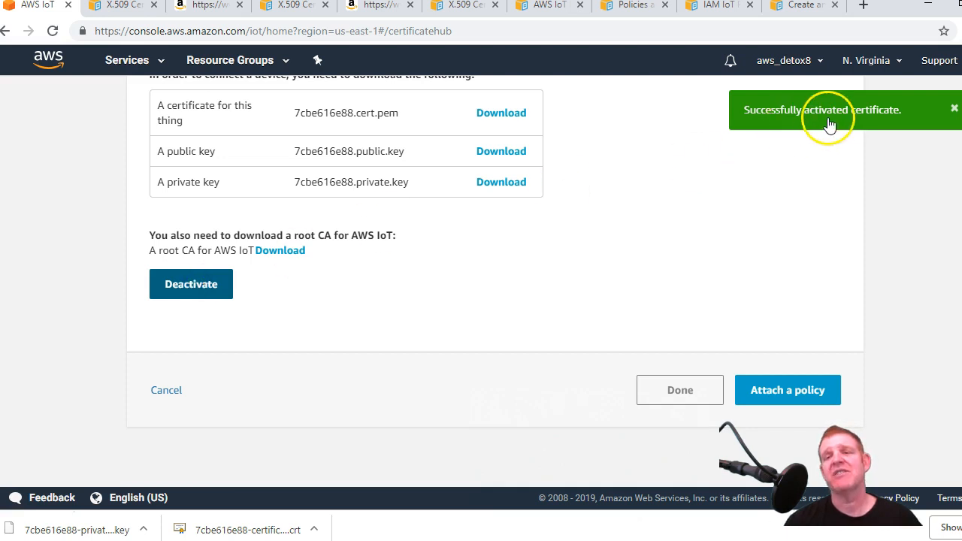
{"action": "mouse_move", "coordinate": [412, 211]}
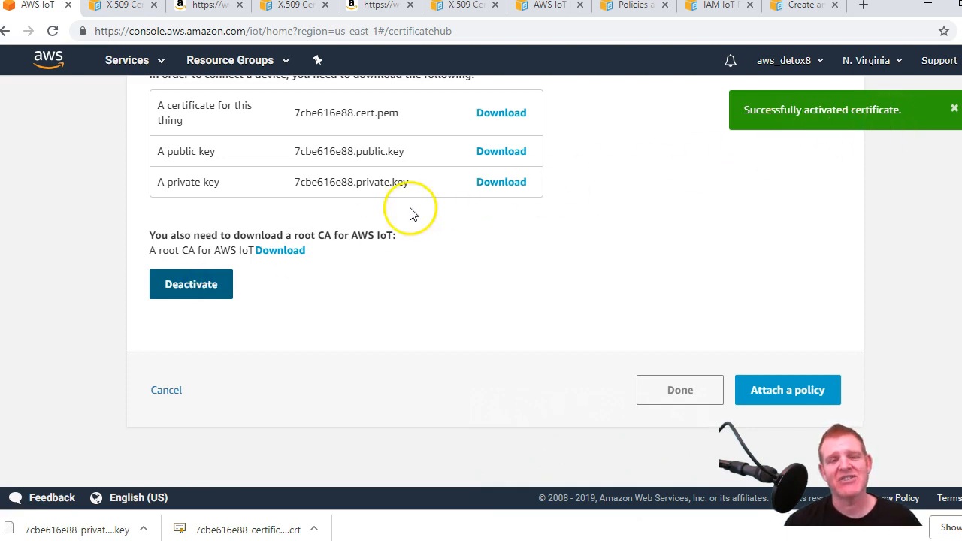
{"action": "mouse_move", "coordinate": [633, 239]}
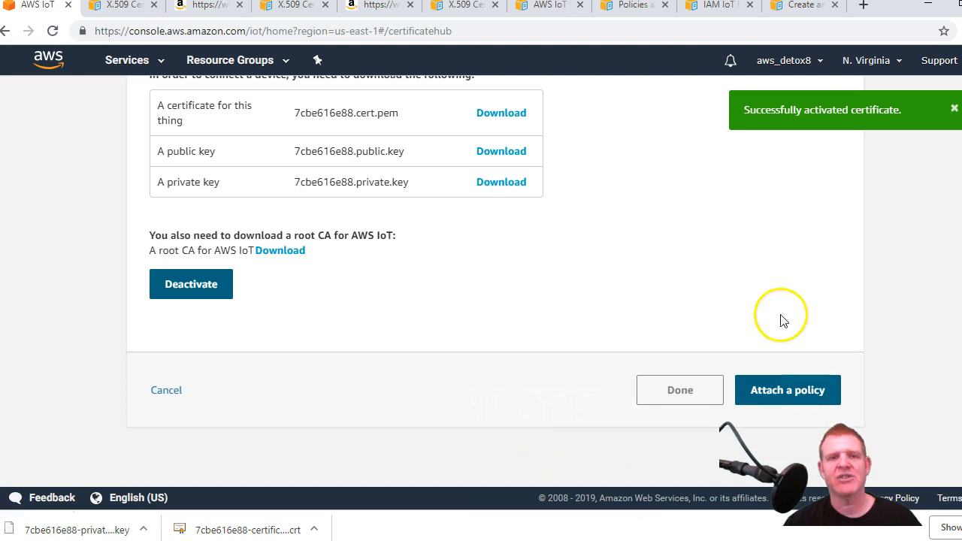
{"action": "left_click", "coordinate": [788, 390]}
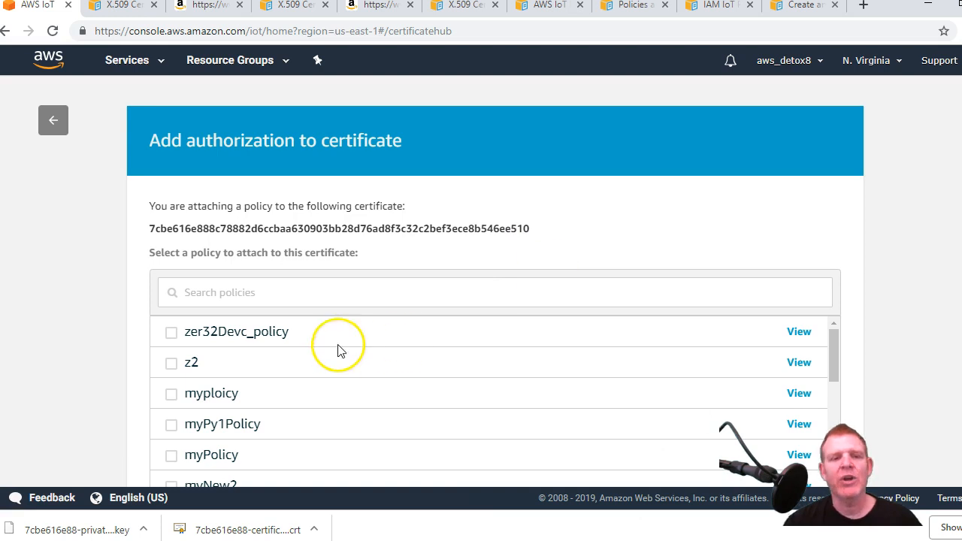
Attach the myIoTpol888 policy to the certificate and finish
{"action": "scroll", "scroll_direction": "down", "scroll_amount": 3}
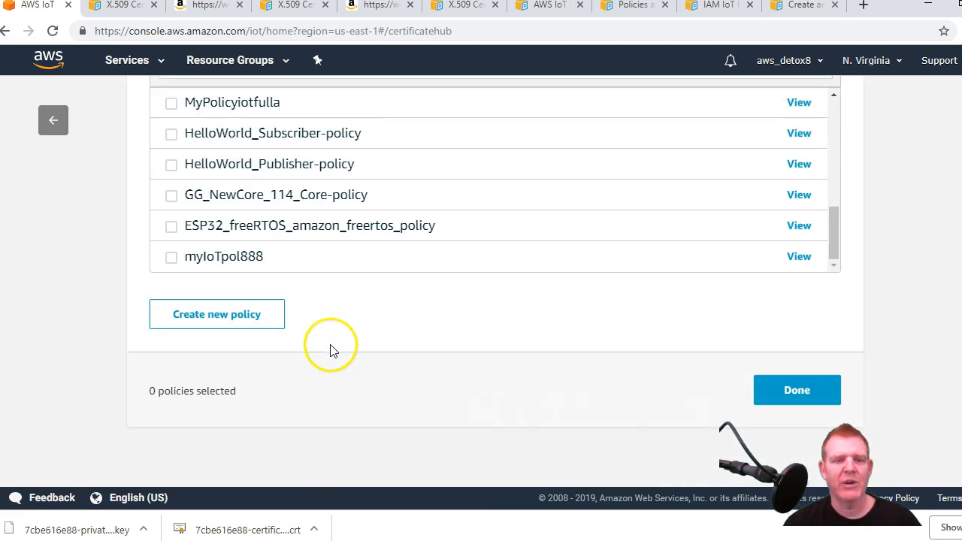
{"action": "left_click", "coordinate": [172, 255]}
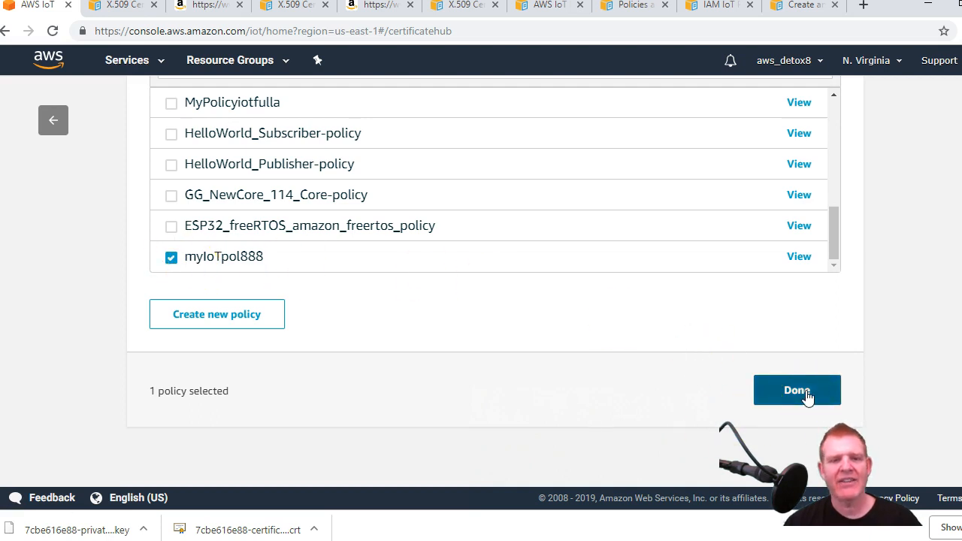
{"action": "left_click", "coordinate": [797, 391]}
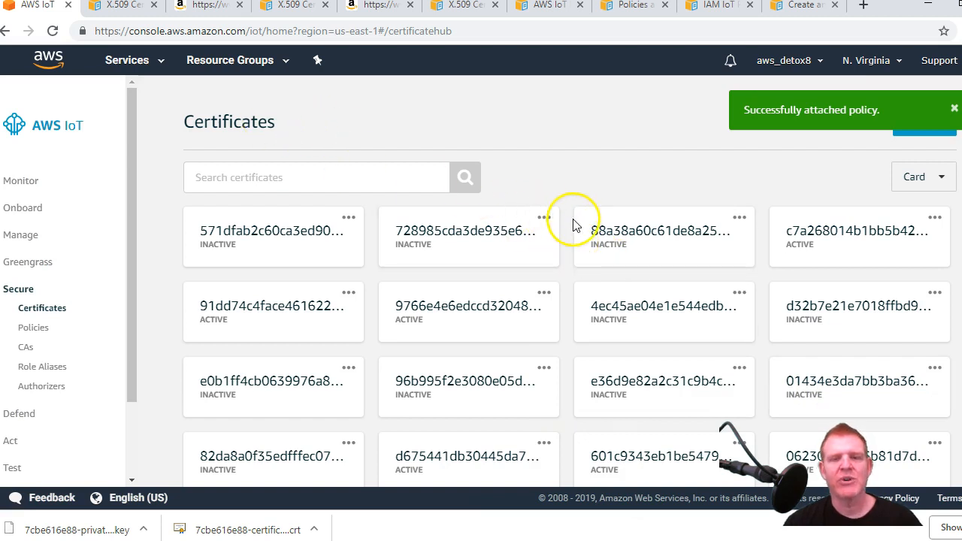
Activate certificate 7cbe616e888c… from its actions menu so it shows Active in the list
{"action": "scroll", "scroll_direction": "down", "scroll_amount": 3}
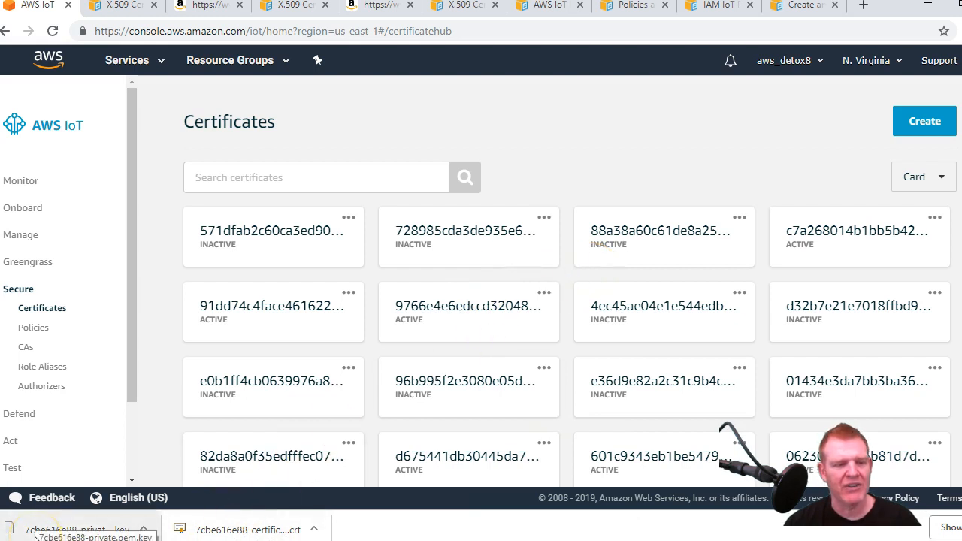
{"action": "scroll", "scroll_direction": "down", "scroll_amount": 3}
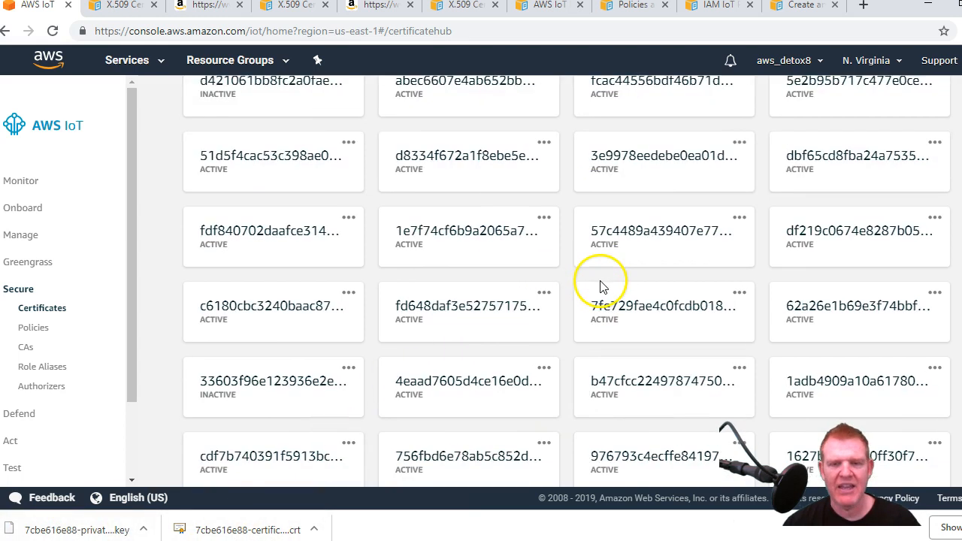
{"action": "scroll", "scroll_direction": "down", "scroll_amount": 3}
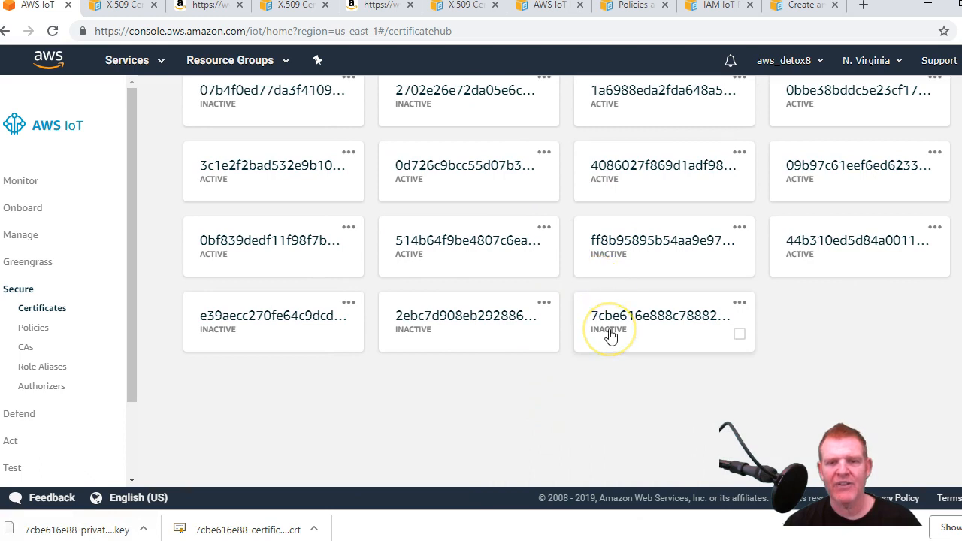
{"action": "mouse_move", "coordinate": [631, 328]}
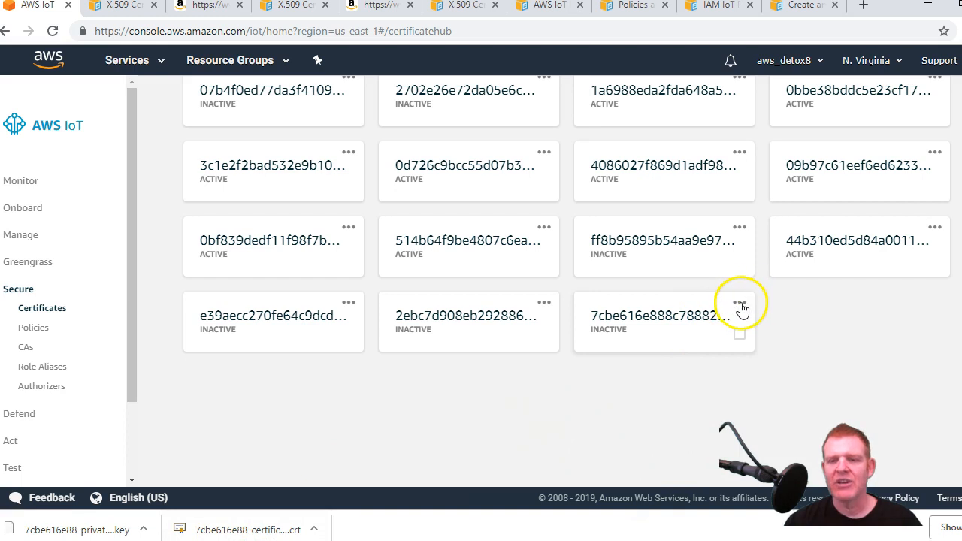
{"action": "left_click", "coordinate": [740, 302]}
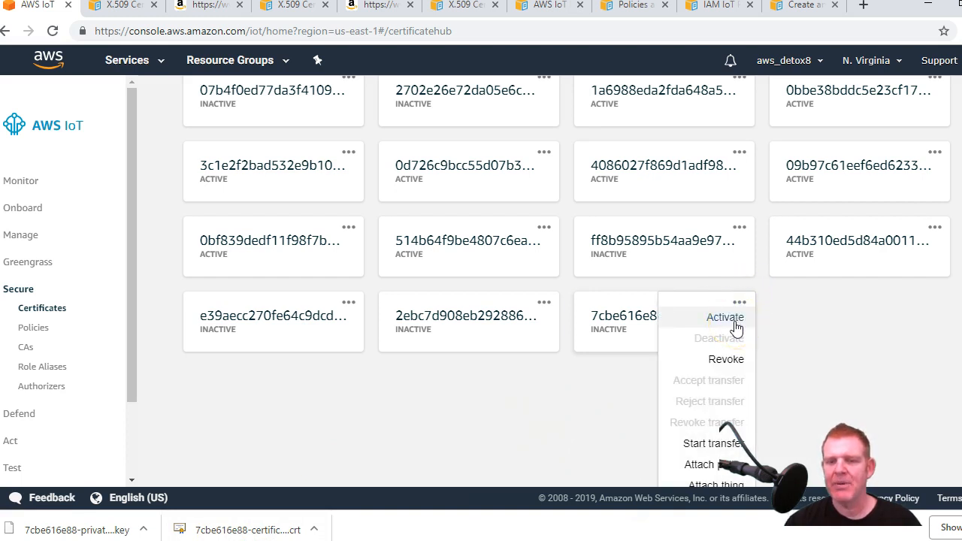
{"action": "left_click", "coordinate": [725, 316]}
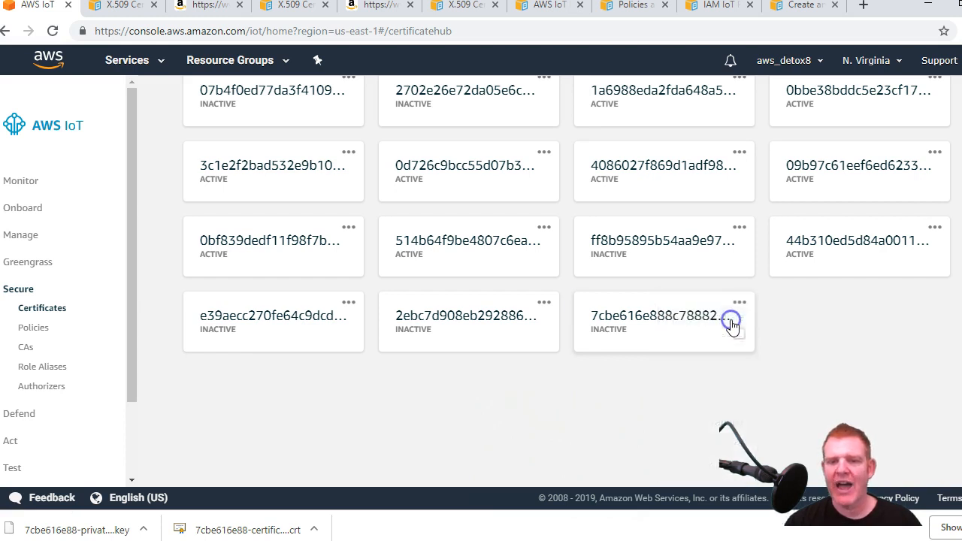
{"action": "left_click", "coordinate": [740, 302]}
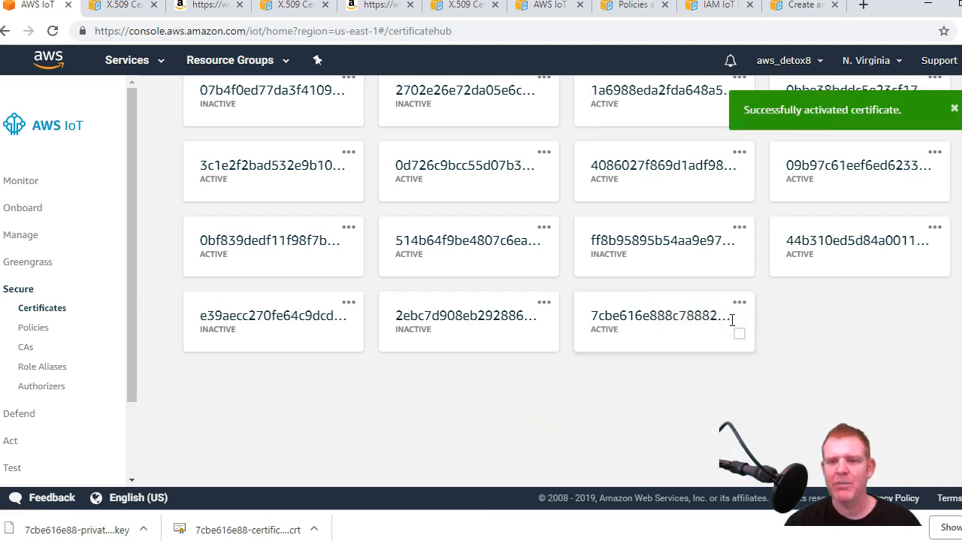
{"action": "scroll", "scroll_direction": "up", "scroll_amount": 3}
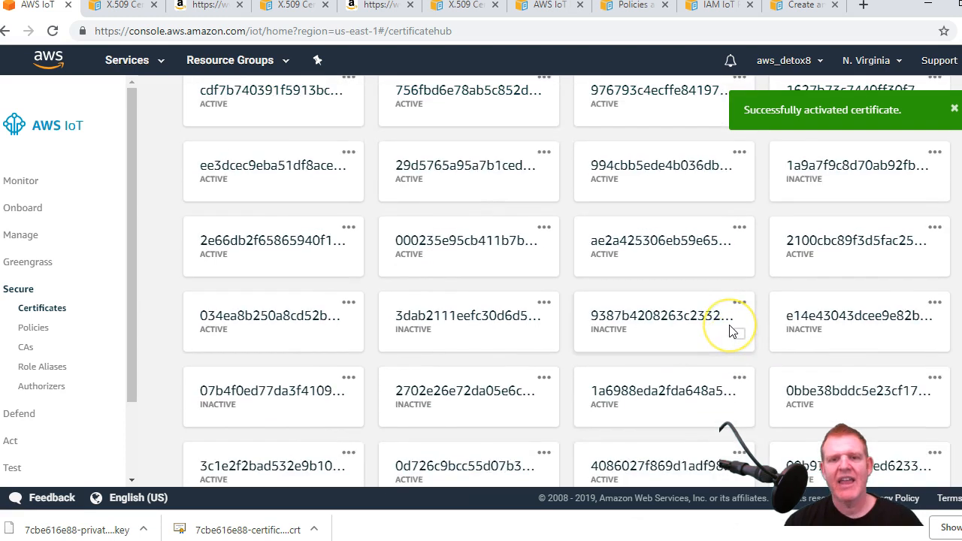
{"action": "scroll", "scroll_direction": "down", "scroll_amount": 3}
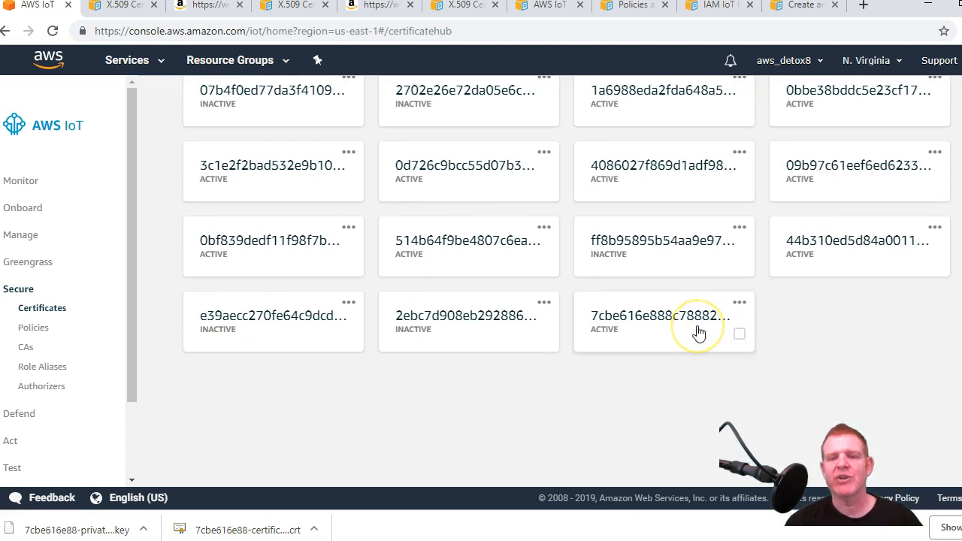
{"action": "mouse_move", "coordinate": [692, 334]}
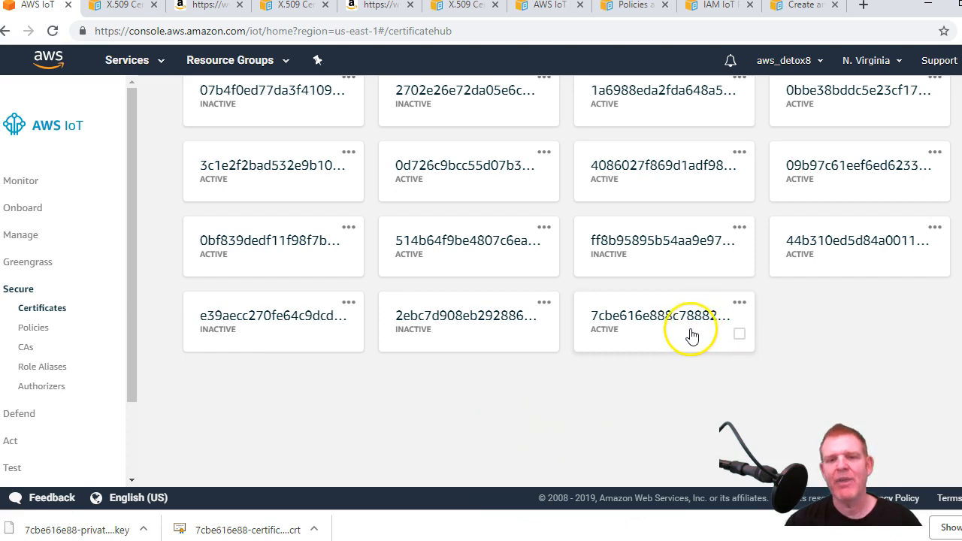